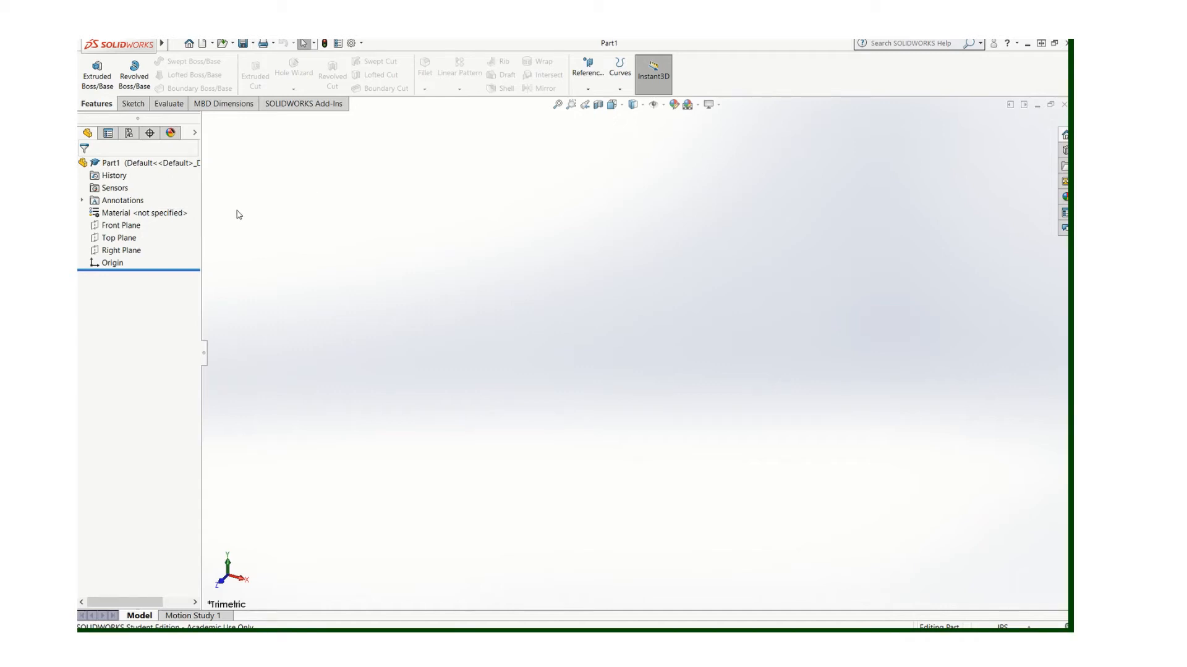
Step: Start a new drawing from a template, reaching the B (ANSI) Landscape sheet size choice
{"action": "left_click", "coordinate": [176, 43]}
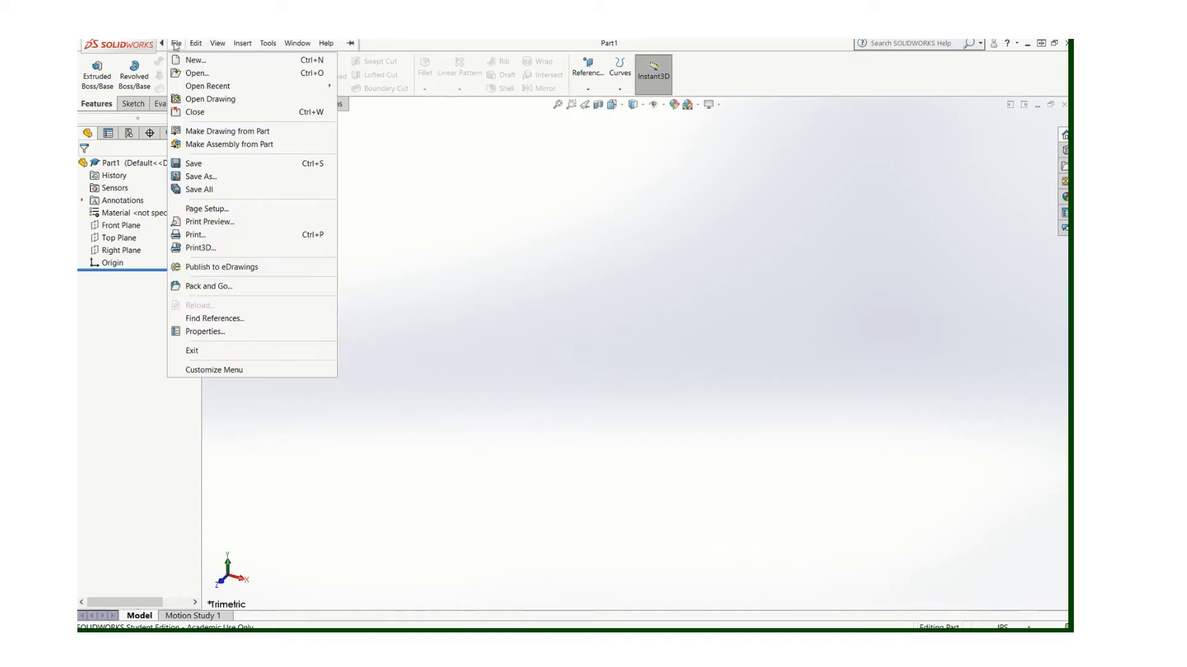
{"action": "left_click", "coordinate": [195, 60]}
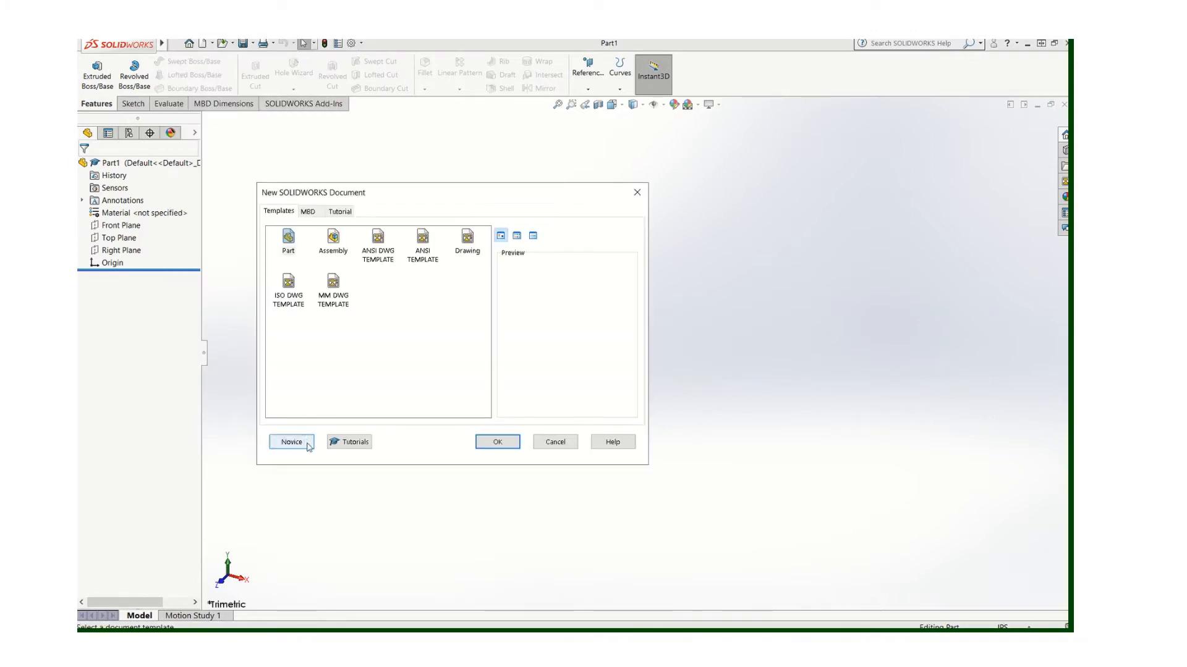
{"action": "left_click", "coordinate": [291, 442]}
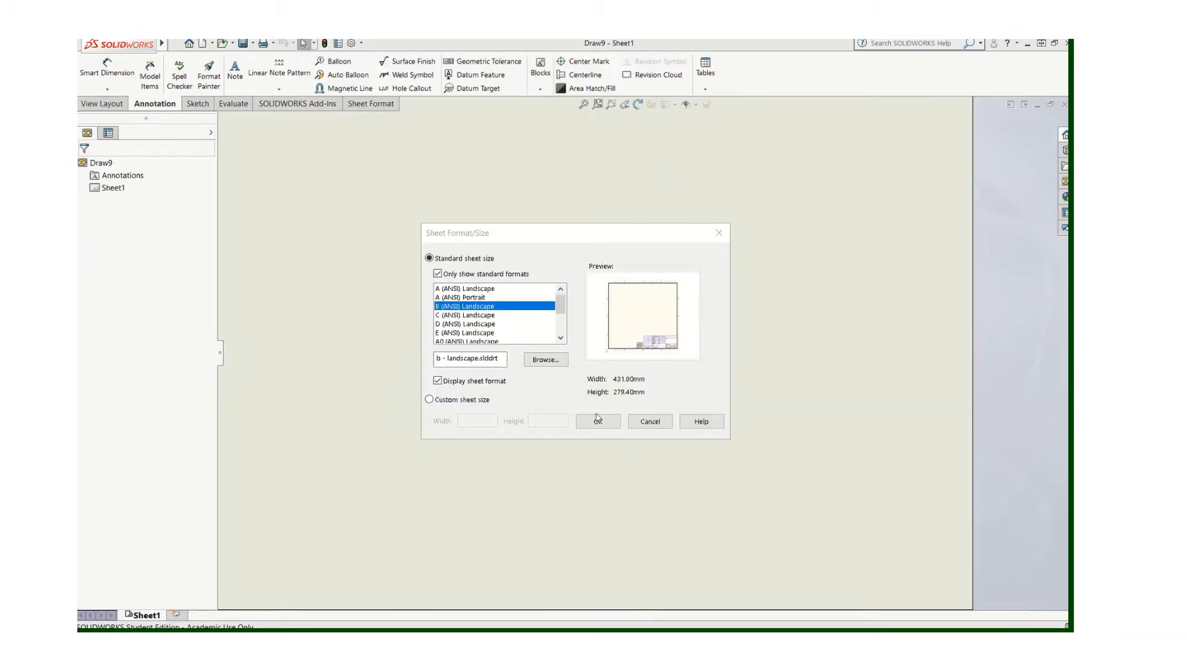
Step: Accept B (ANSI) Landscape so the bordered sheet with title block appears
{"action": "left_click", "coordinate": [597, 422]}
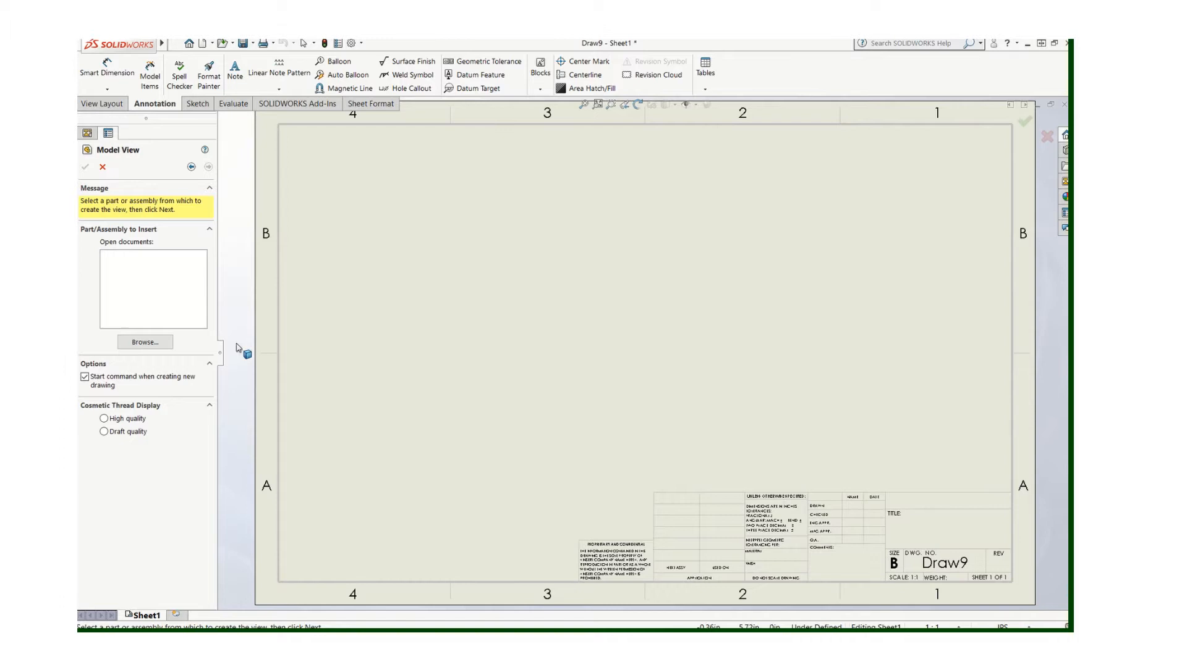
{"action": "mouse_move", "coordinate": [240, 304]}
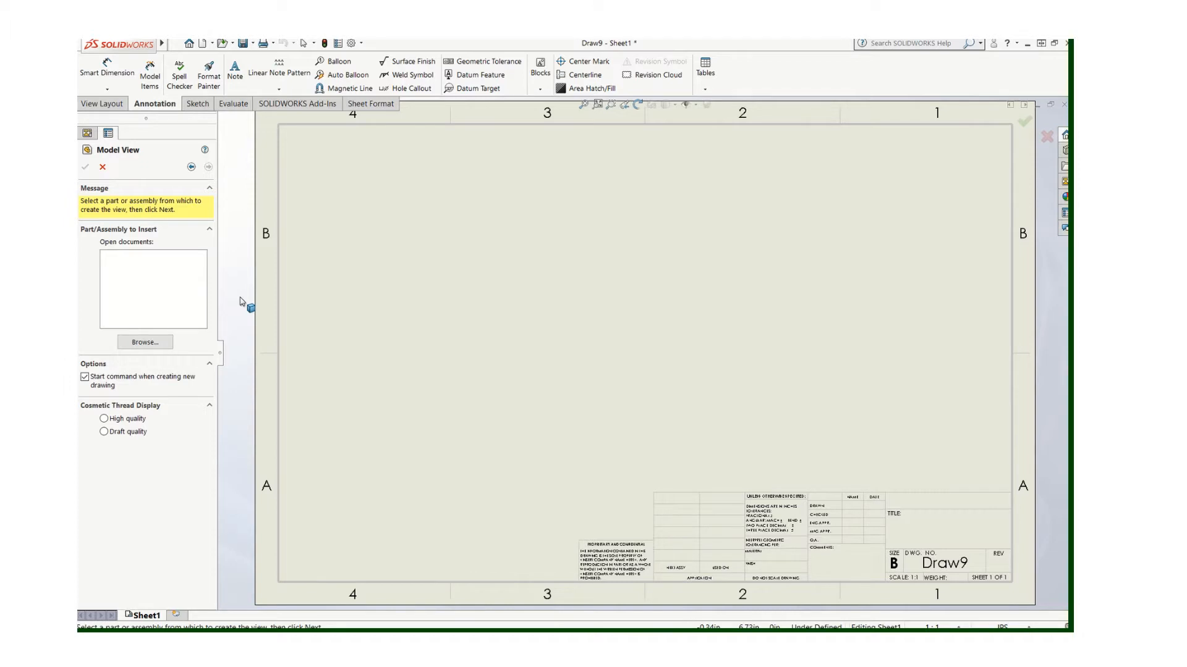
{"action": "mouse_move", "coordinate": [223, 231]}
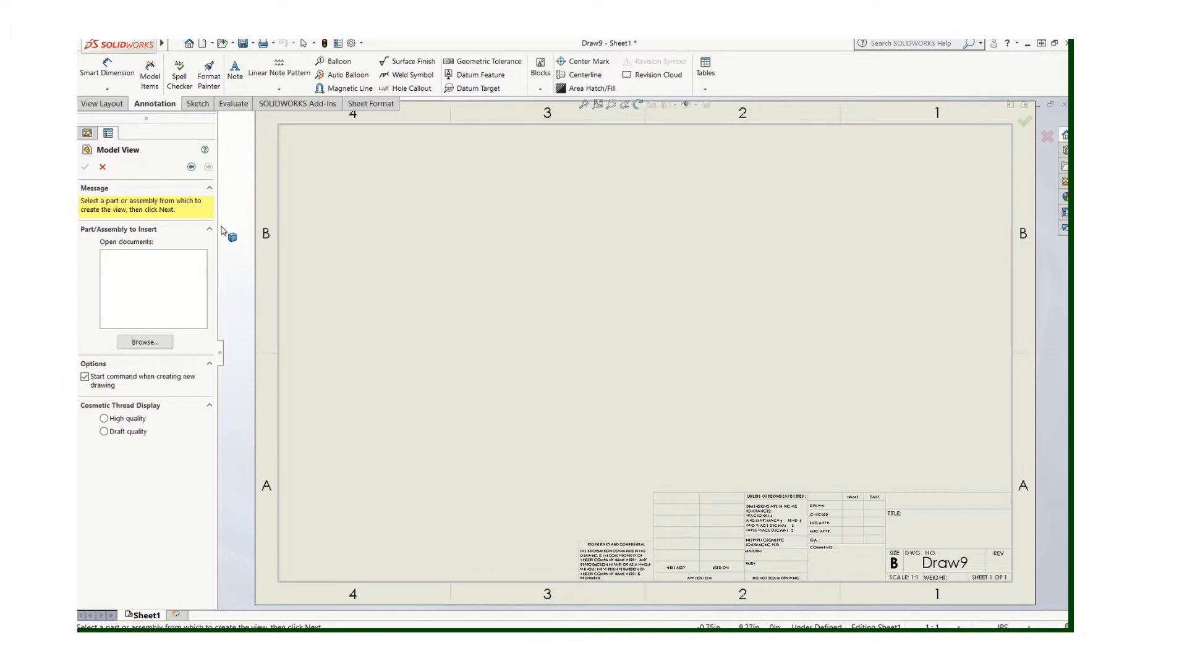
Step: Switch the document's Drafting Standard to ANSI in Document Properties
{"action": "left_click", "coordinate": [350, 43]}
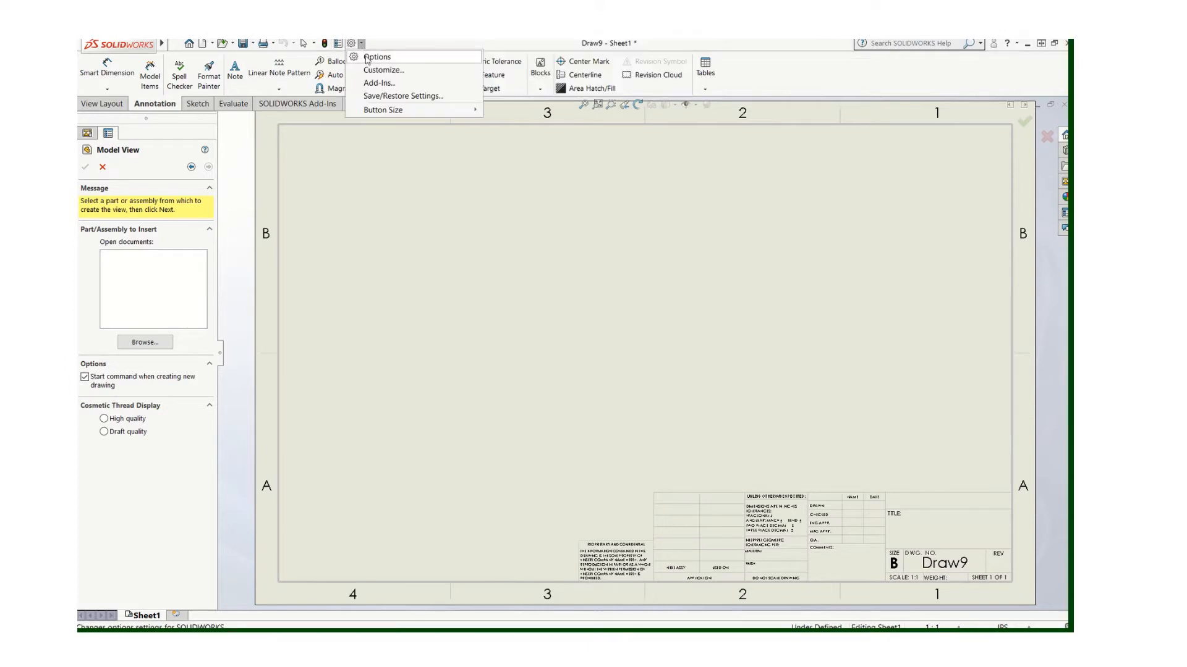
{"action": "left_click", "coordinate": [376, 57]}
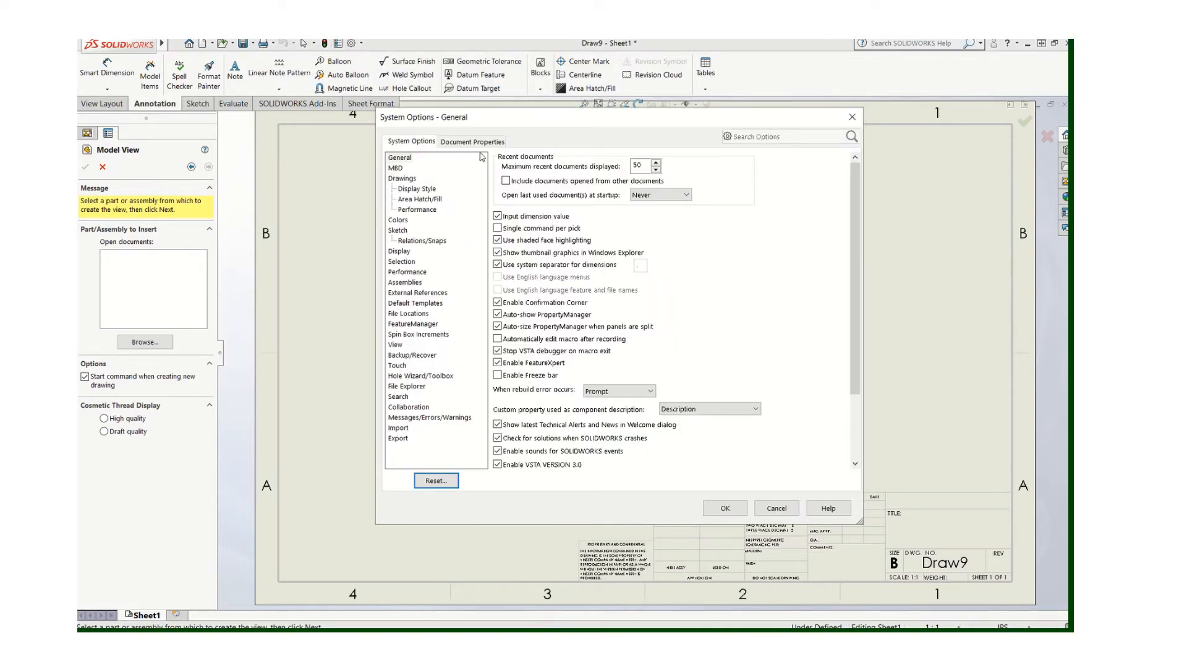
{"action": "left_click", "coordinate": [472, 141]}
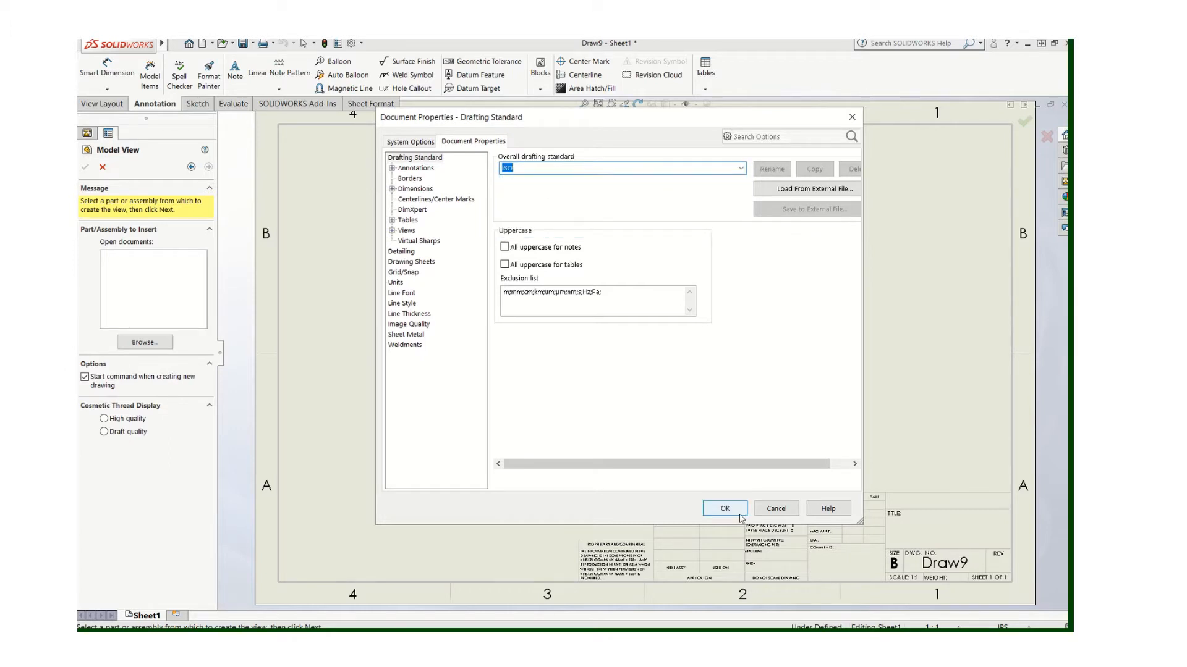
{"action": "left_click", "coordinate": [724, 508]}
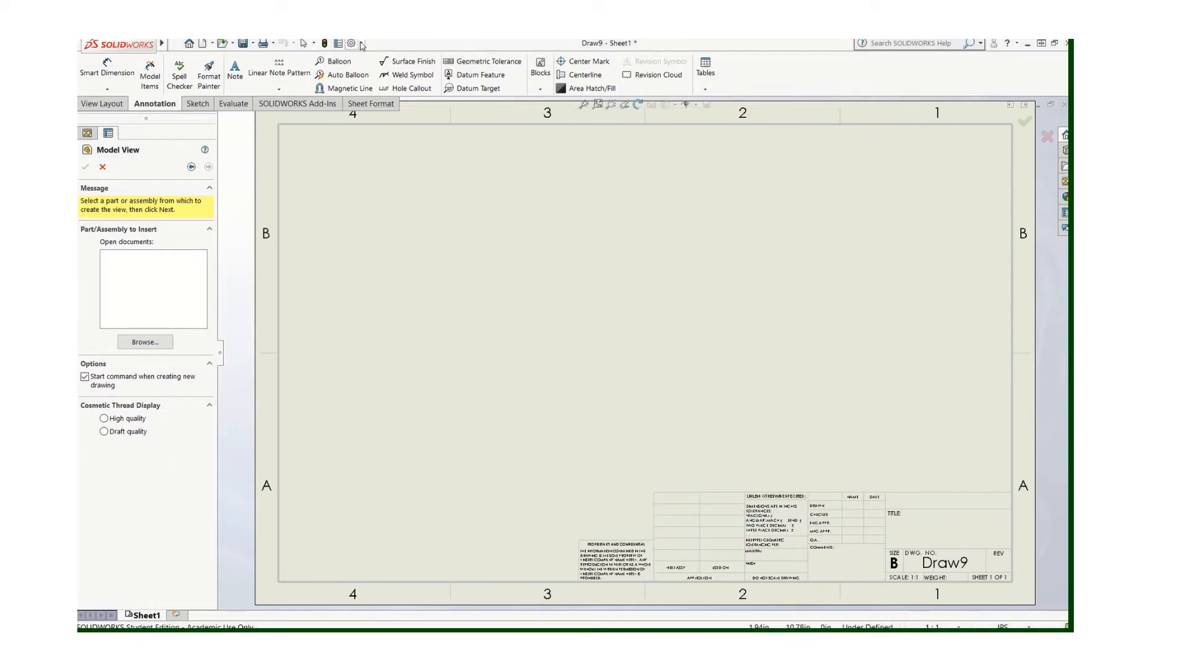
{"action": "left_click", "coordinate": [350, 43]}
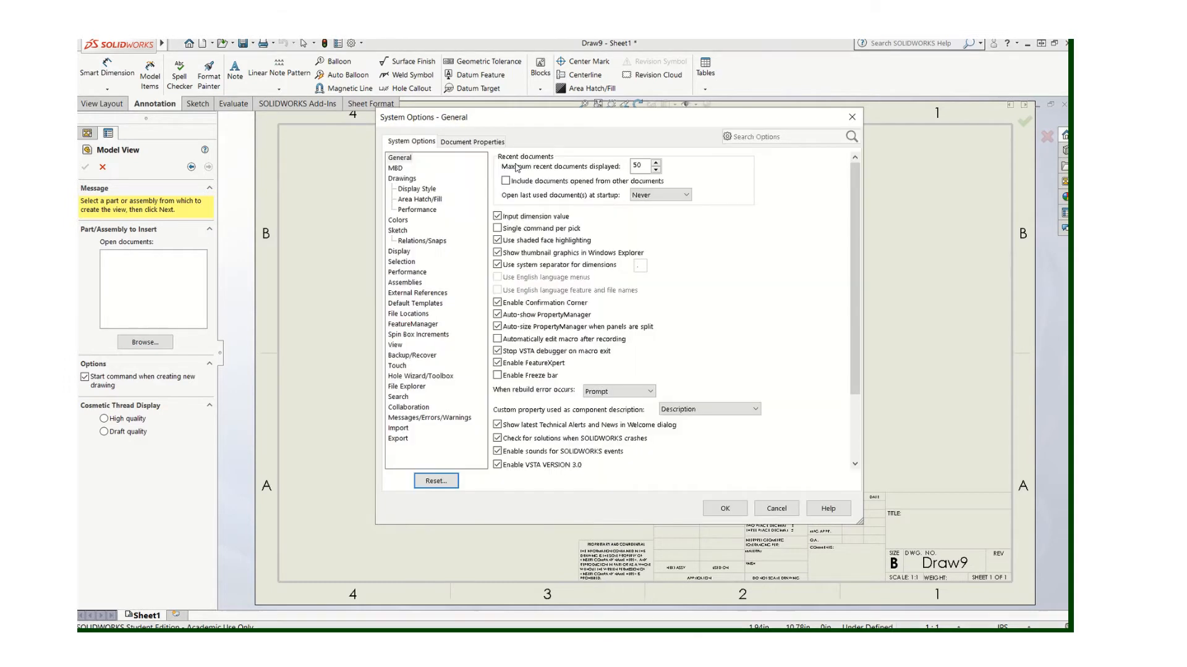
{"action": "left_click", "coordinate": [472, 141]}
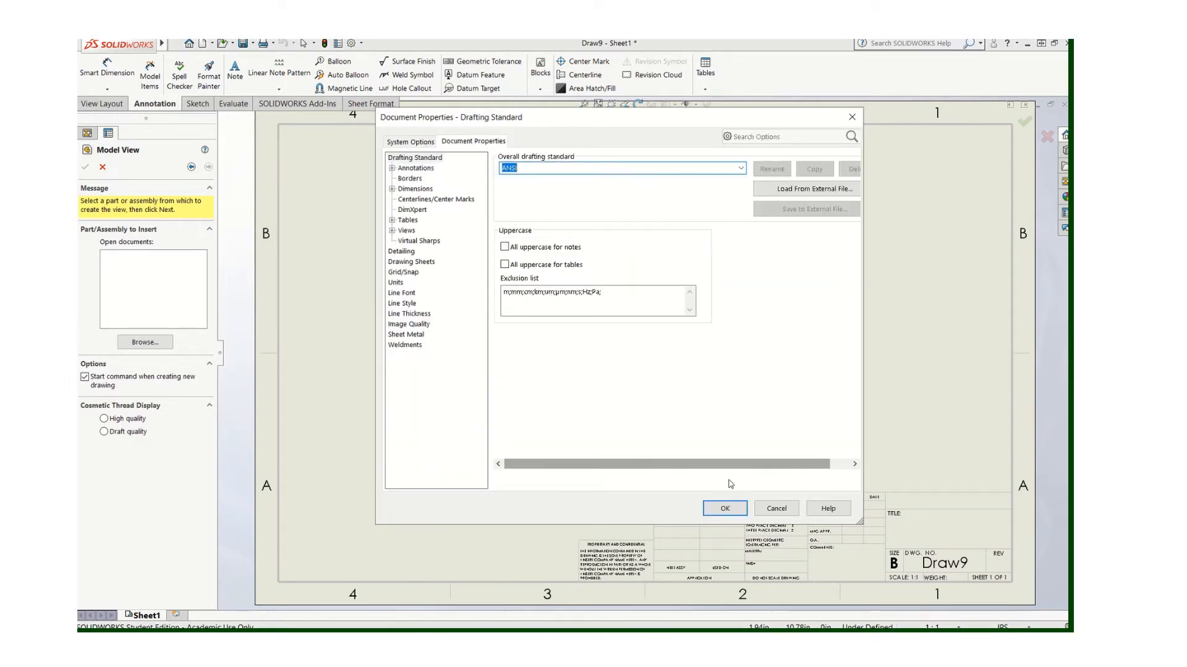
{"action": "left_click", "coordinate": [723, 508]}
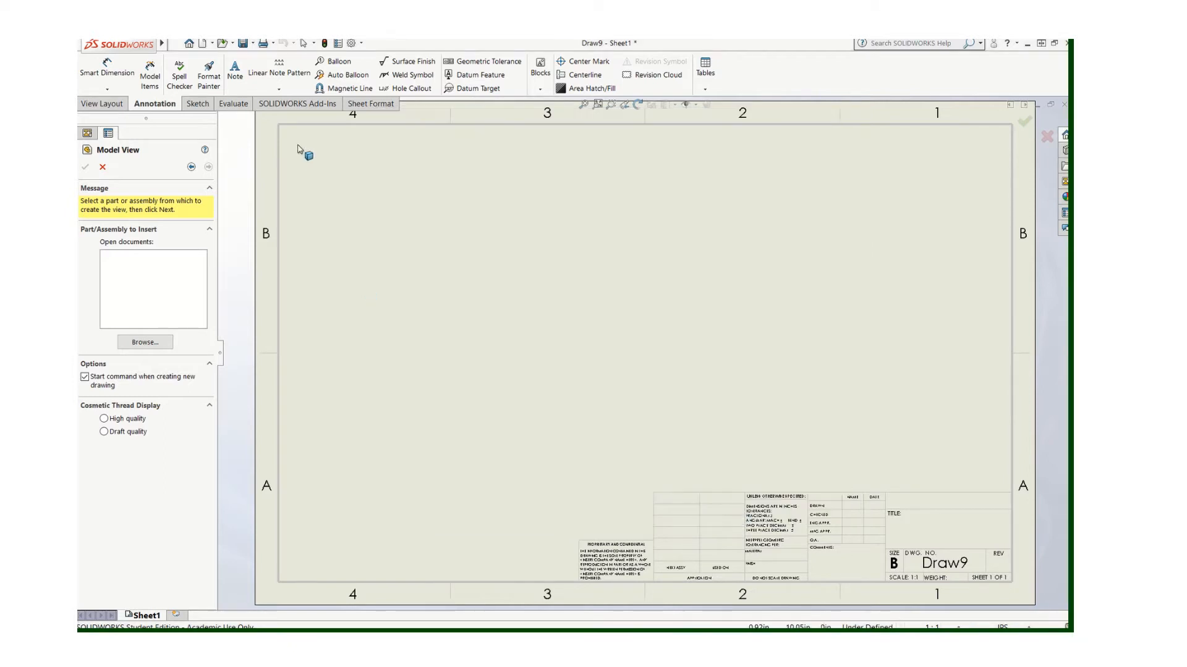
Step: Set dimension primary precision to .123, making the standard ANSI-MODIFIED
{"action": "left_click", "coordinate": [361, 43]}
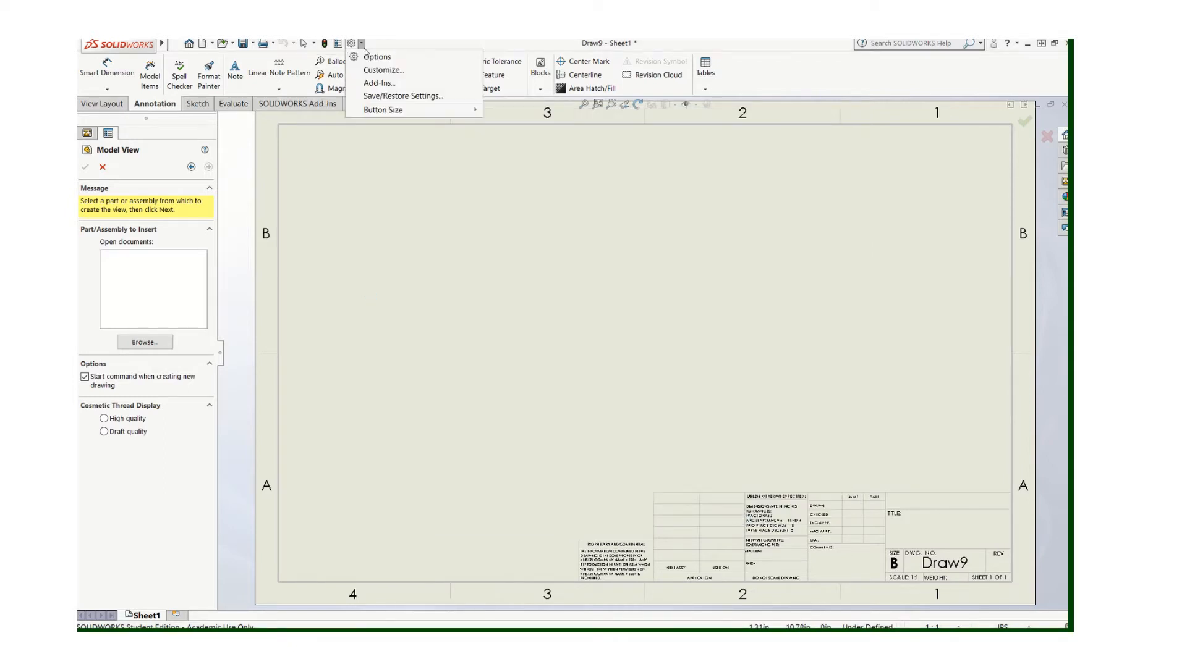
{"action": "left_click", "coordinate": [376, 57]}
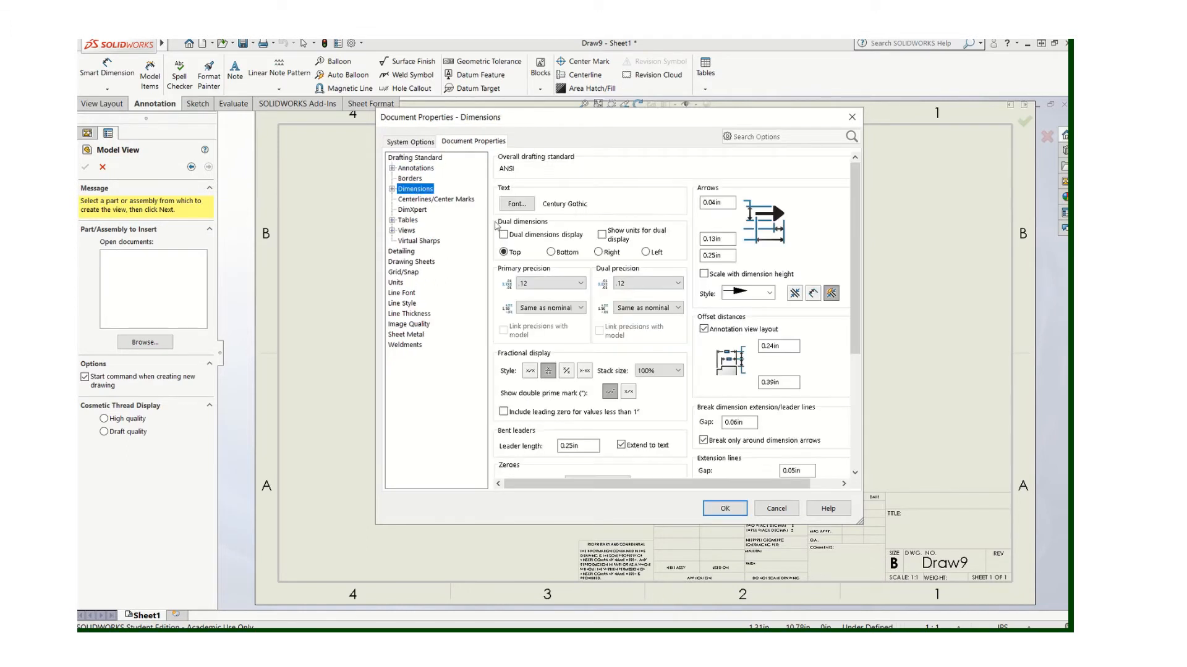
{"action": "left_click", "coordinate": [580, 282]}
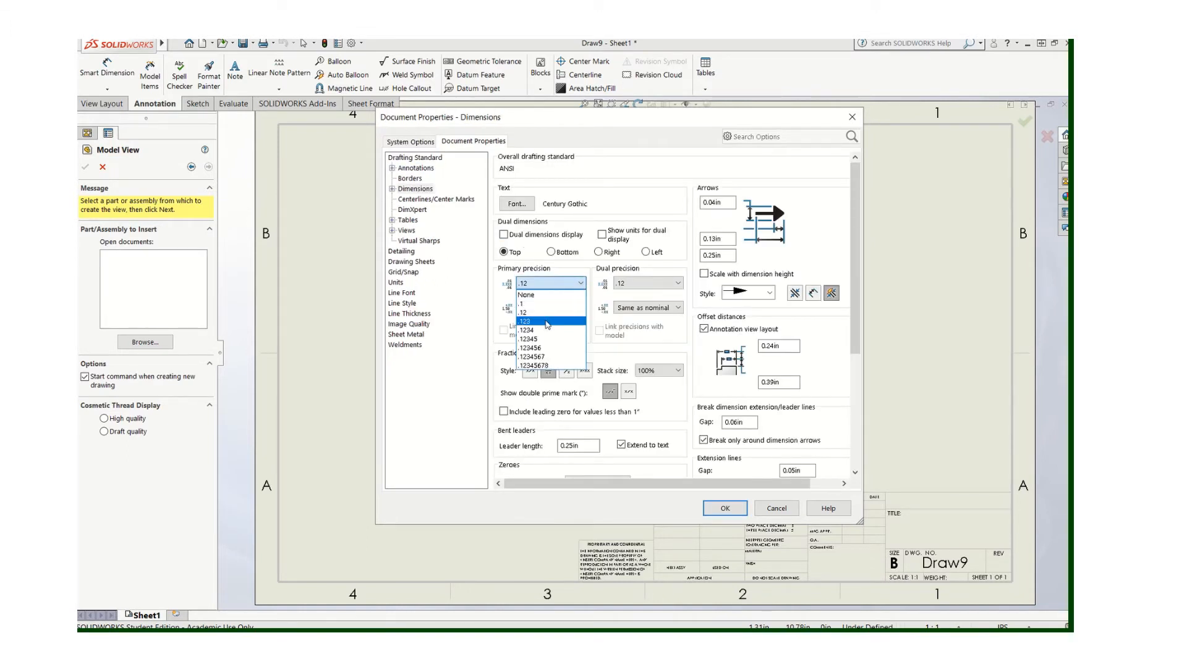
{"action": "left_click", "coordinate": [527, 321]}
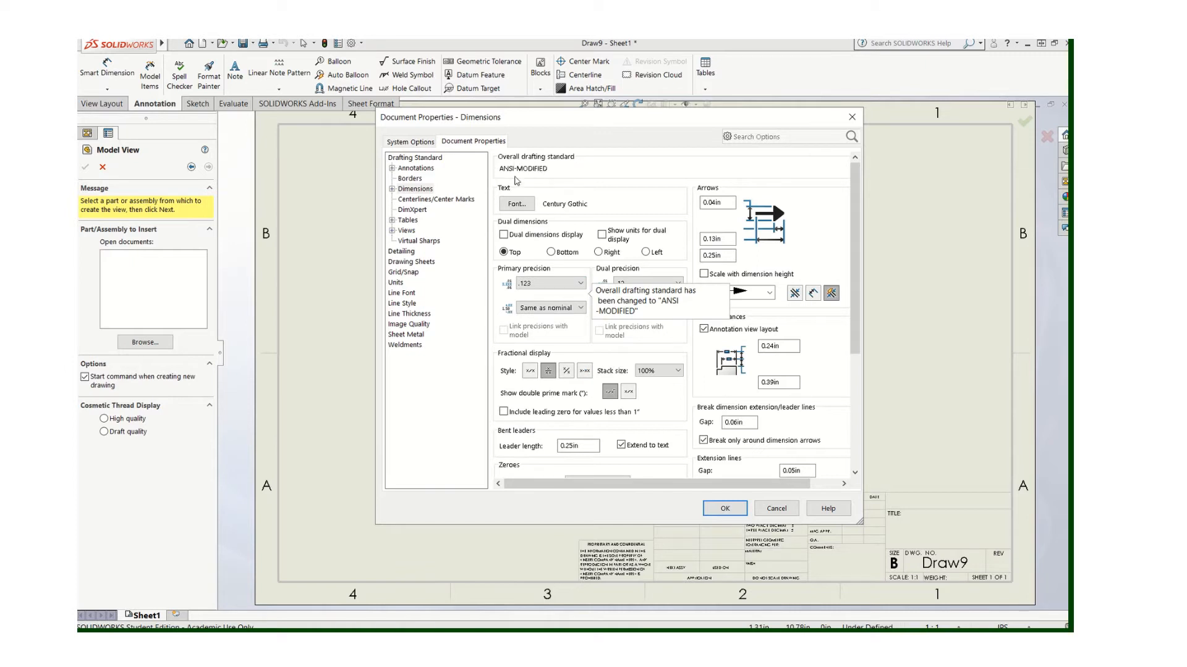
{"action": "mouse_move", "coordinate": [519, 176]}
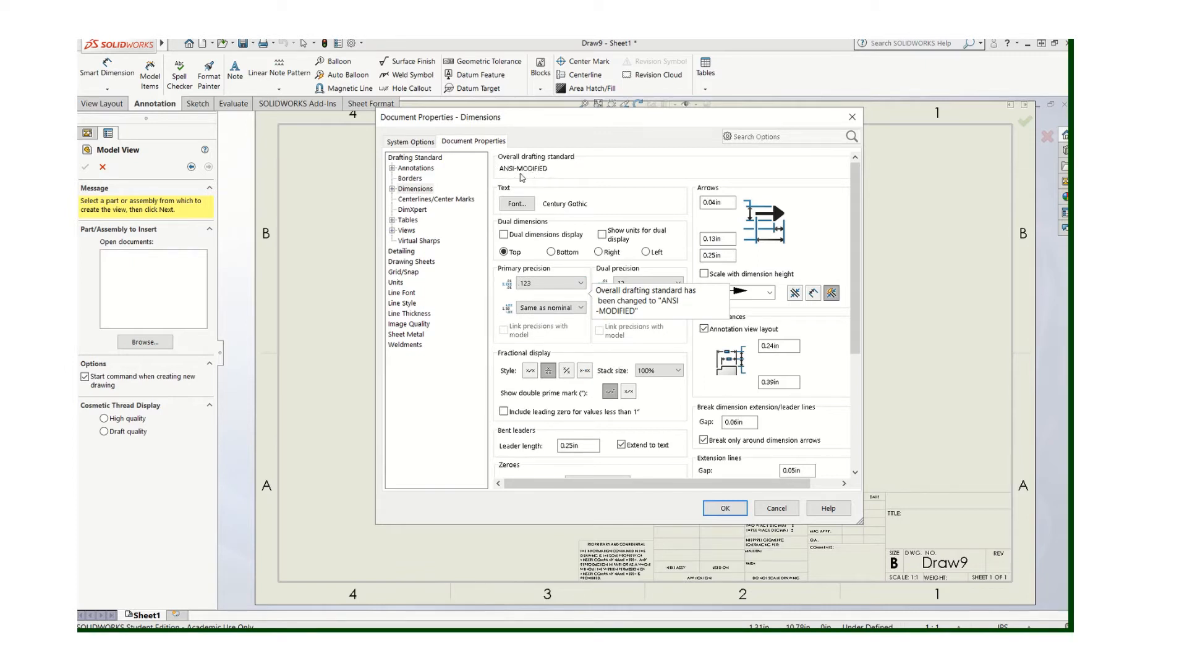
{"action": "mouse_move", "coordinate": [519, 175]}
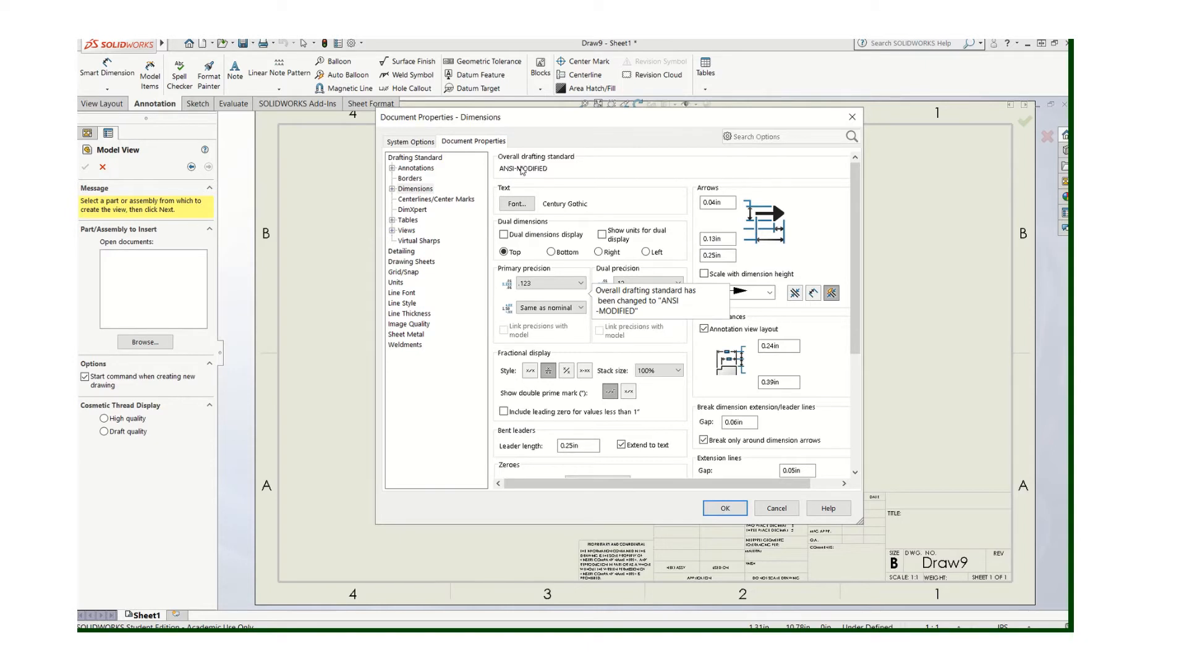
{"action": "mouse_move", "coordinate": [550, 283]}
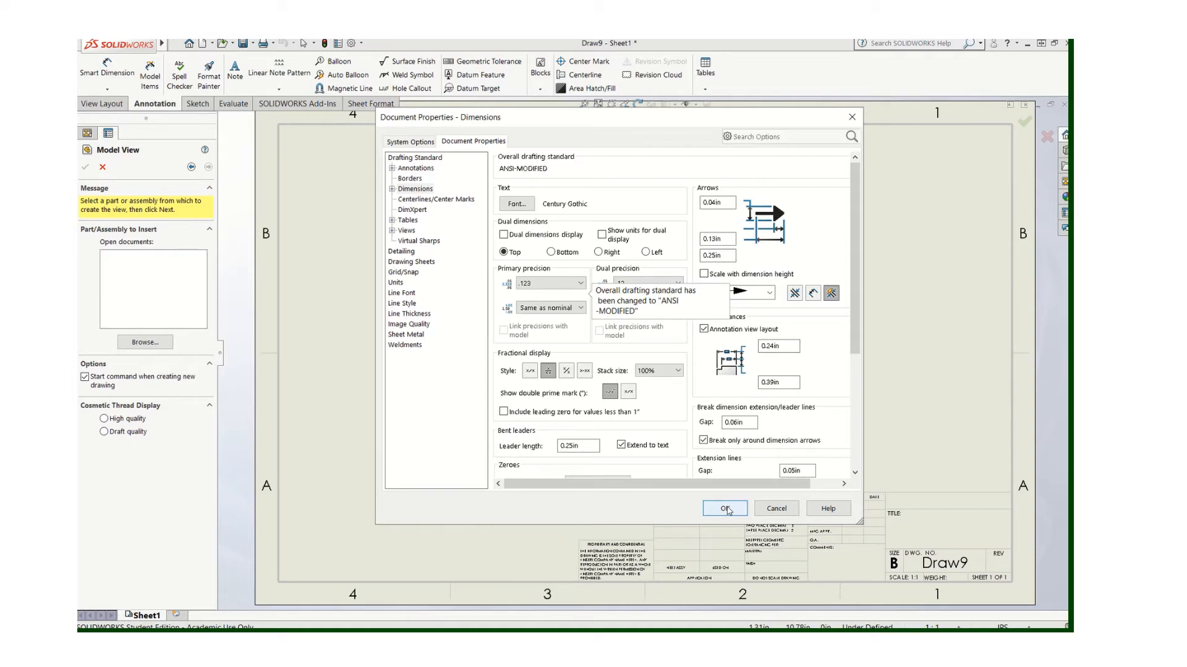
{"action": "left_click", "coordinate": [724, 508]}
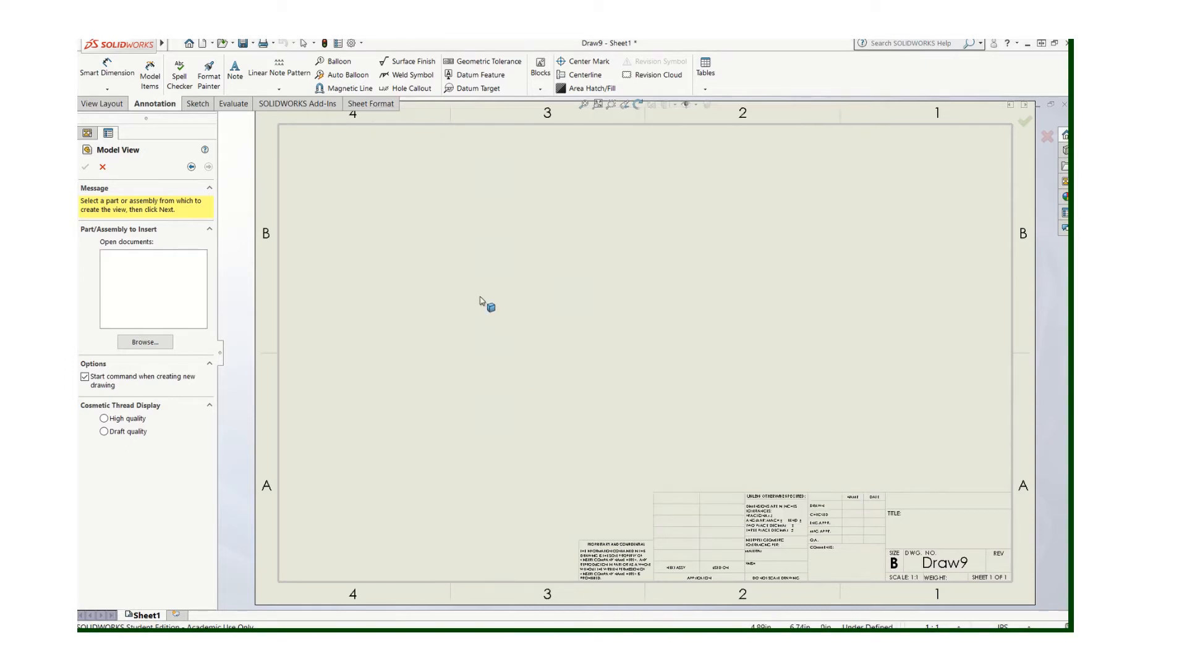
Step: Save over ANSI DWG TEMPLATE as a Drawing Templates (*.drwdot) file, confirming replacement
{"action": "left_click", "coordinate": [175, 44]}
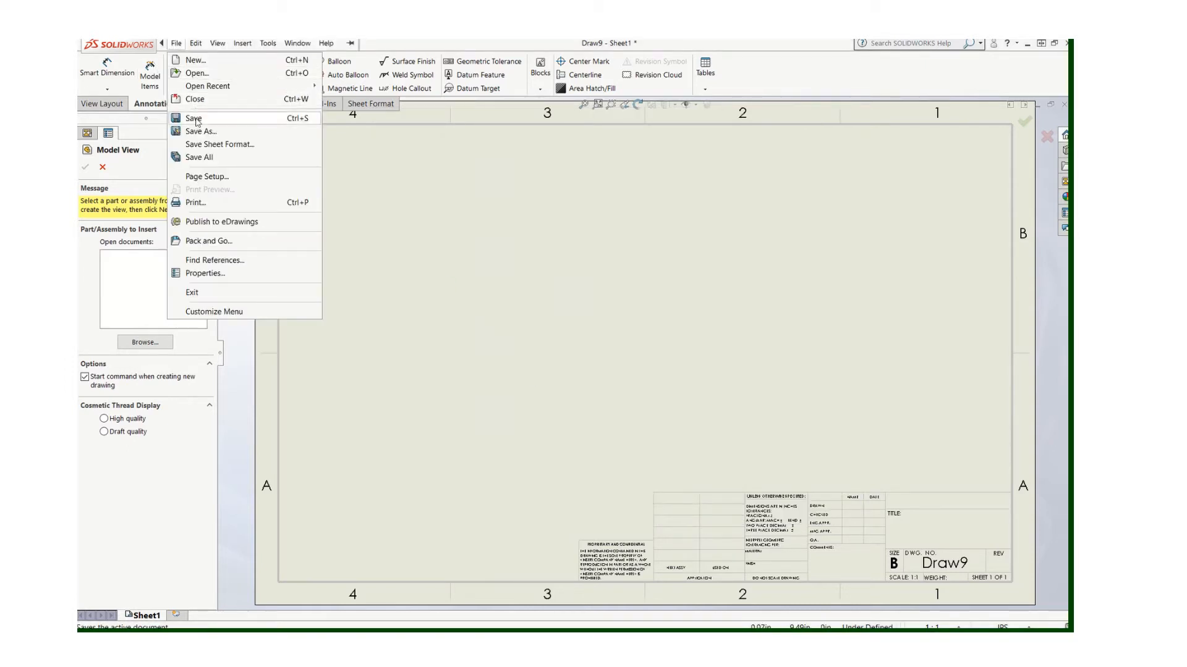
{"action": "left_click", "coordinate": [201, 131]}
{"action": "type", "text": "ANS"}
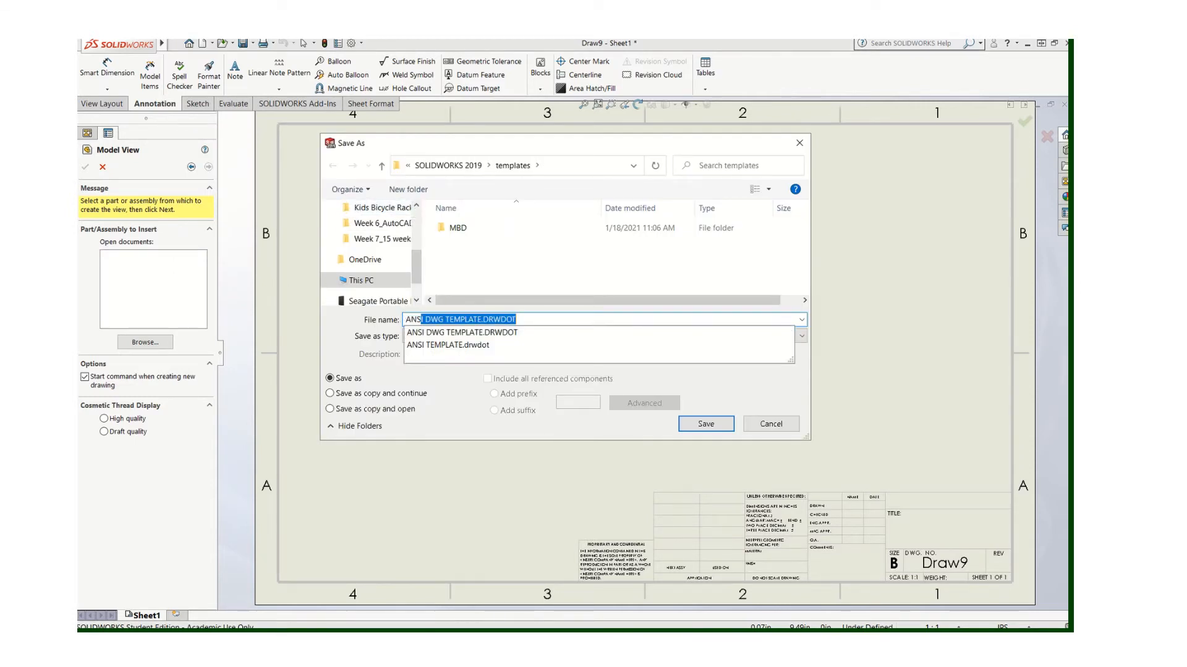
{"action": "left_click", "coordinate": [461, 333]}
{"action": "type", "text": "I DWG TEMPLATE"}
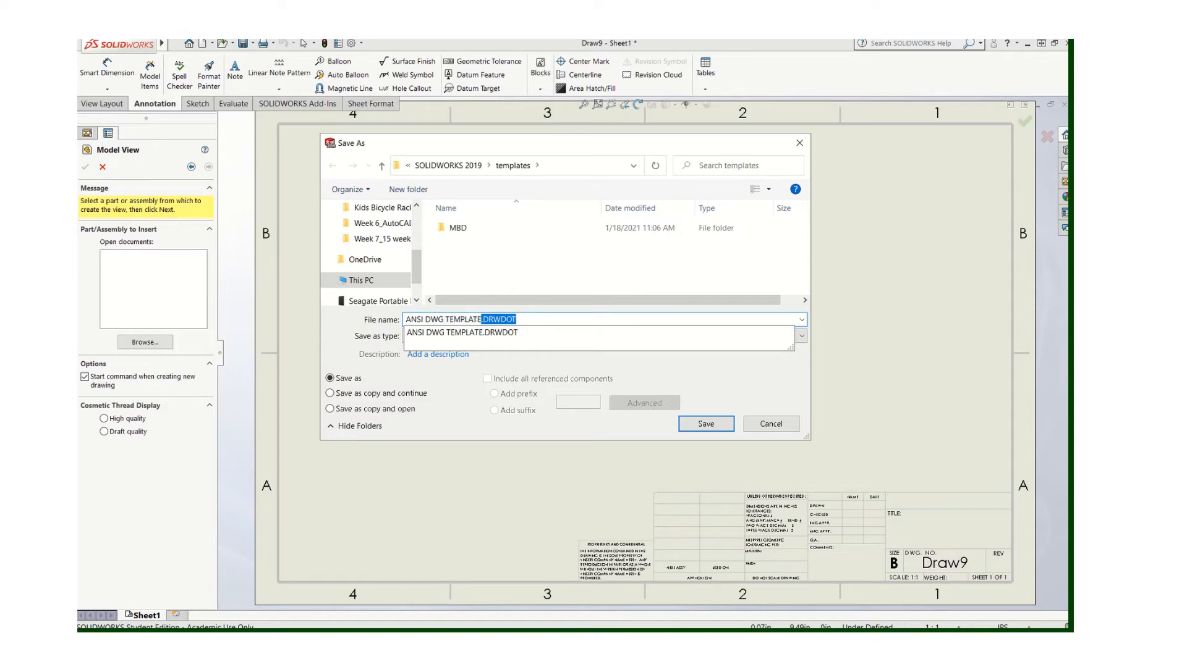
{"action": "left_click", "coordinate": [329, 393]}
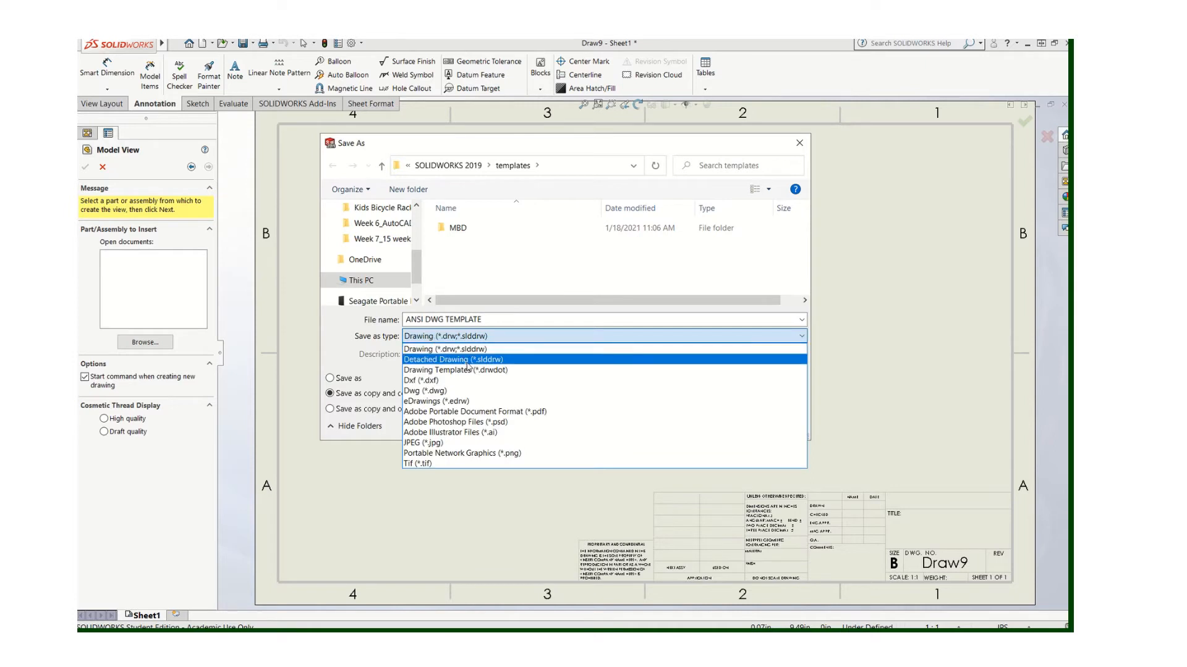
{"action": "mouse_move", "coordinate": [454, 370]}
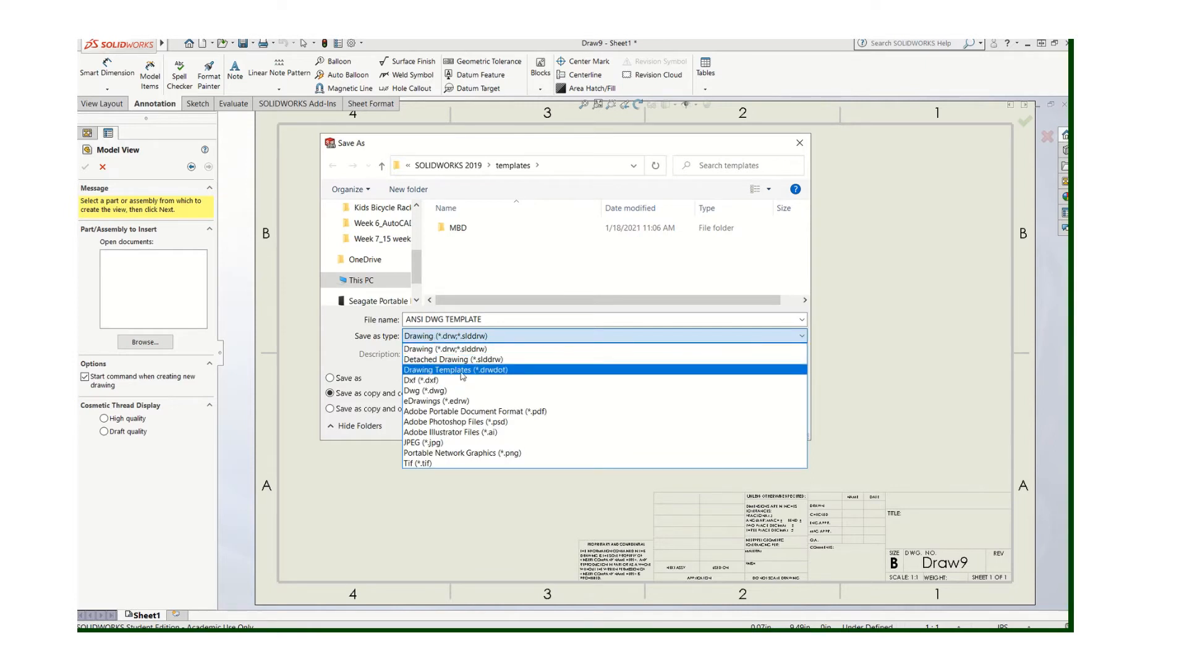
{"action": "left_click", "coordinate": [454, 370]}
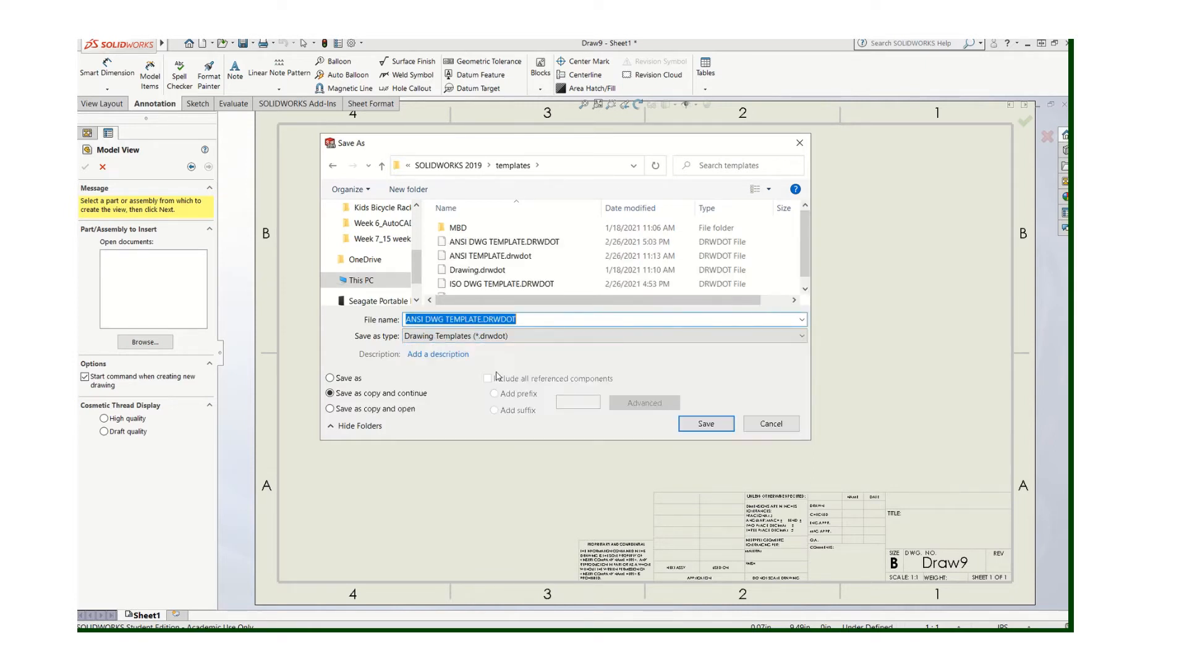
{"action": "left_click", "coordinate": [704, 424]}
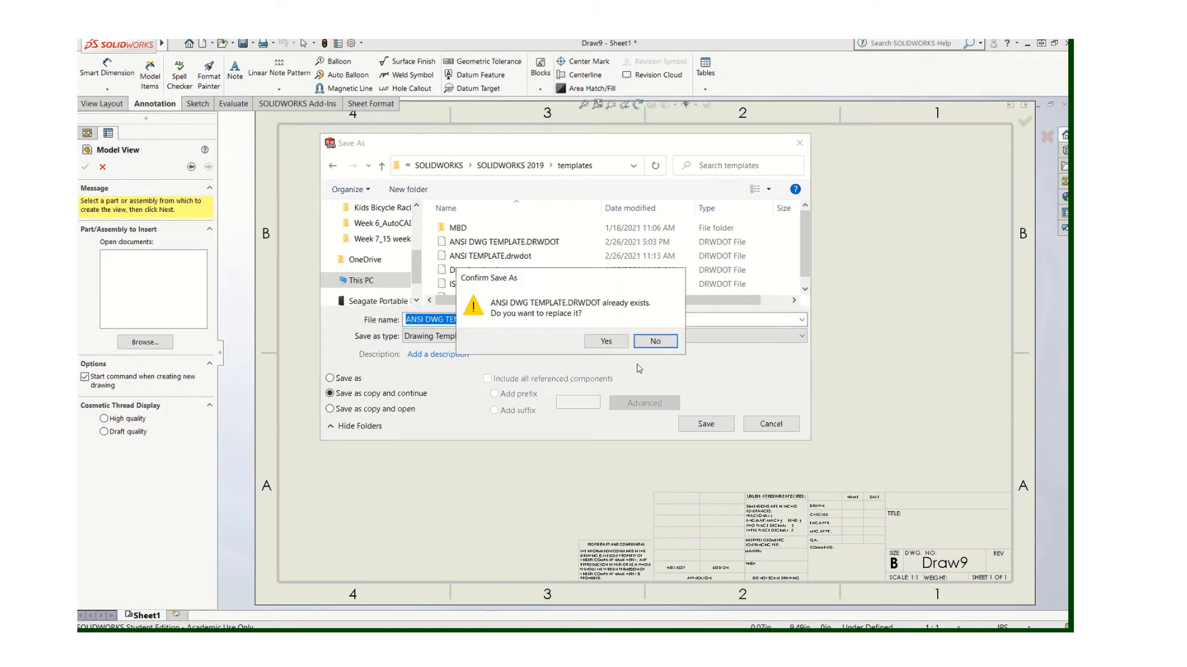
{"action": "left_click", "coordinate": [604, 341]}
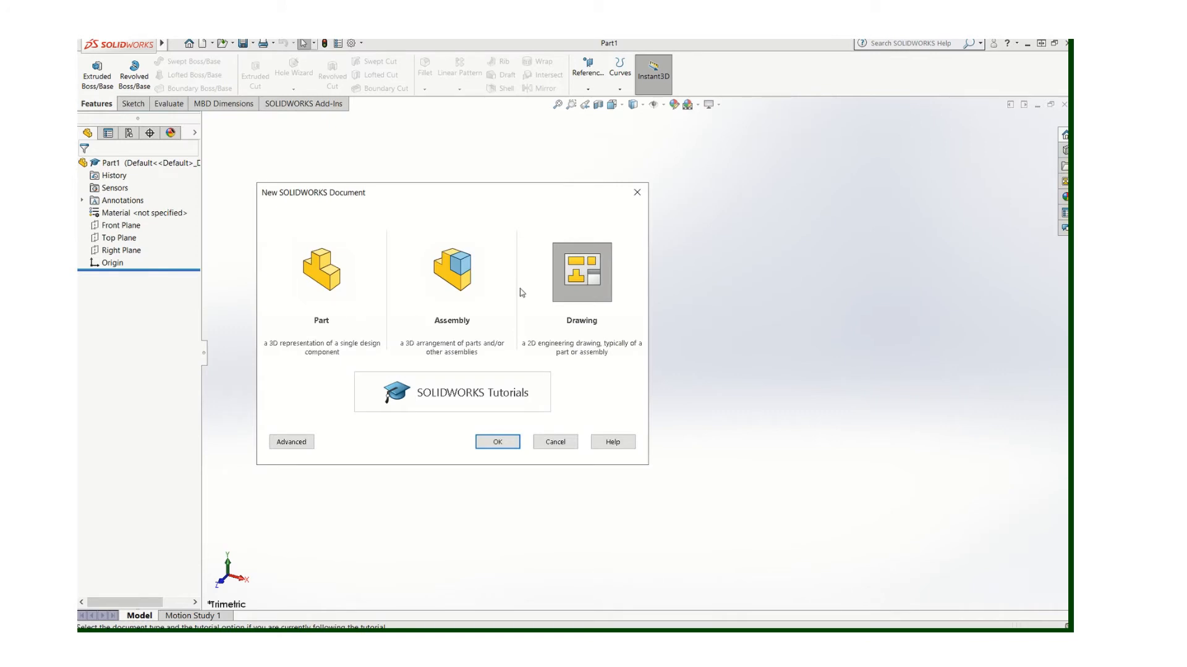
{"action": "mouse_move", "coordinate": [374, 390]}
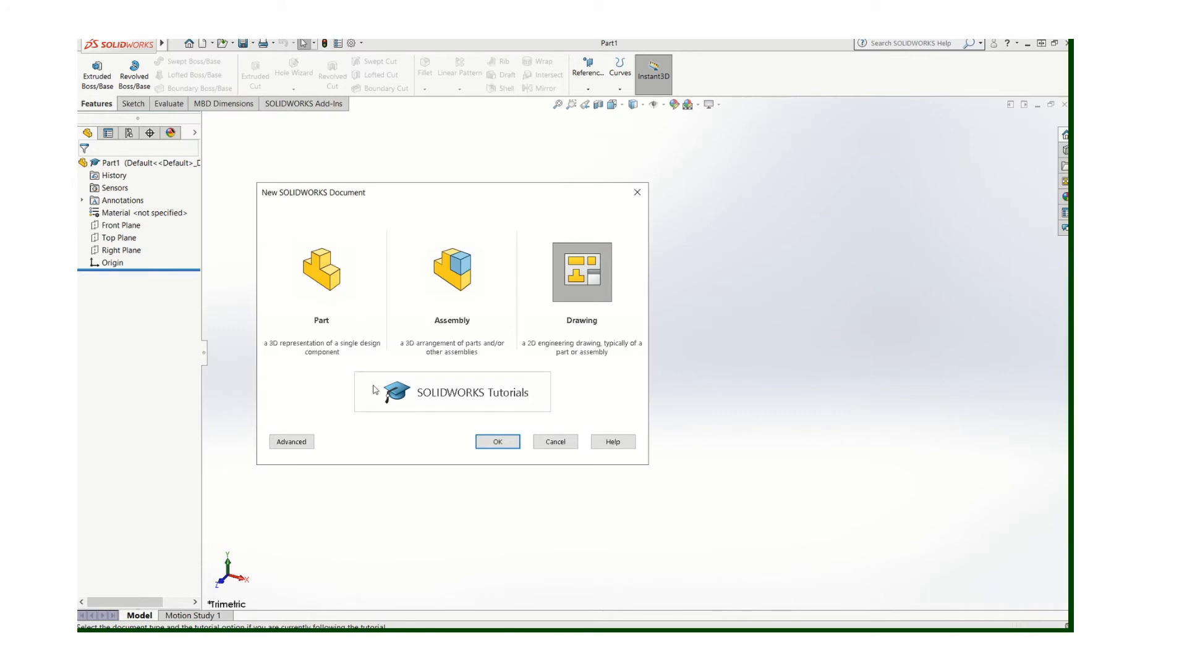
Step: Choose ANSI DWG TEMPLATE from the Advanced template list to create Draw10
{"action": "left_click", "coordinate": [290, 442]}
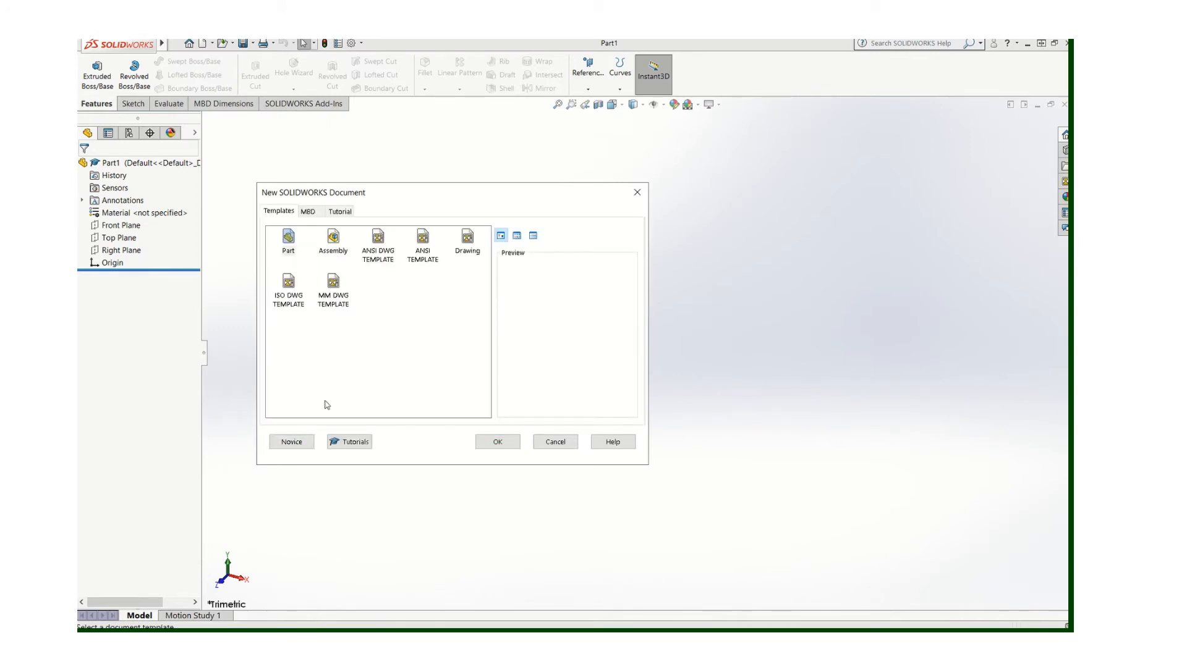
{"action": "mouse_move", "coordinate": [377, 239]}
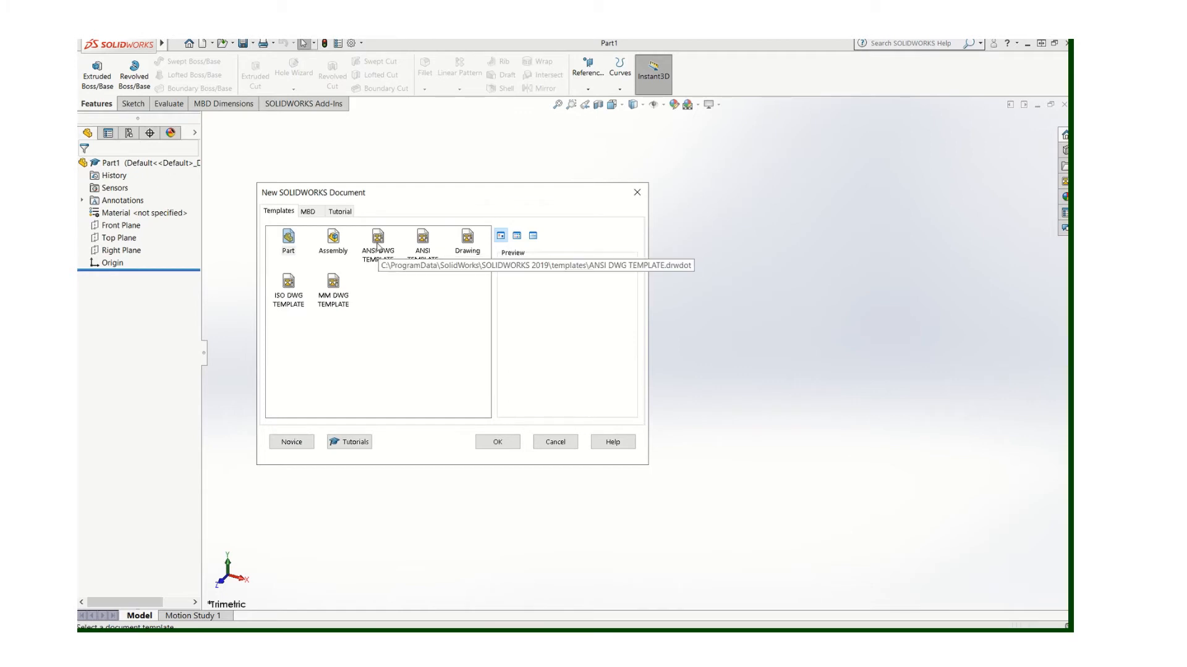
{"action": "left_click", "coordinate": [496, 441]}
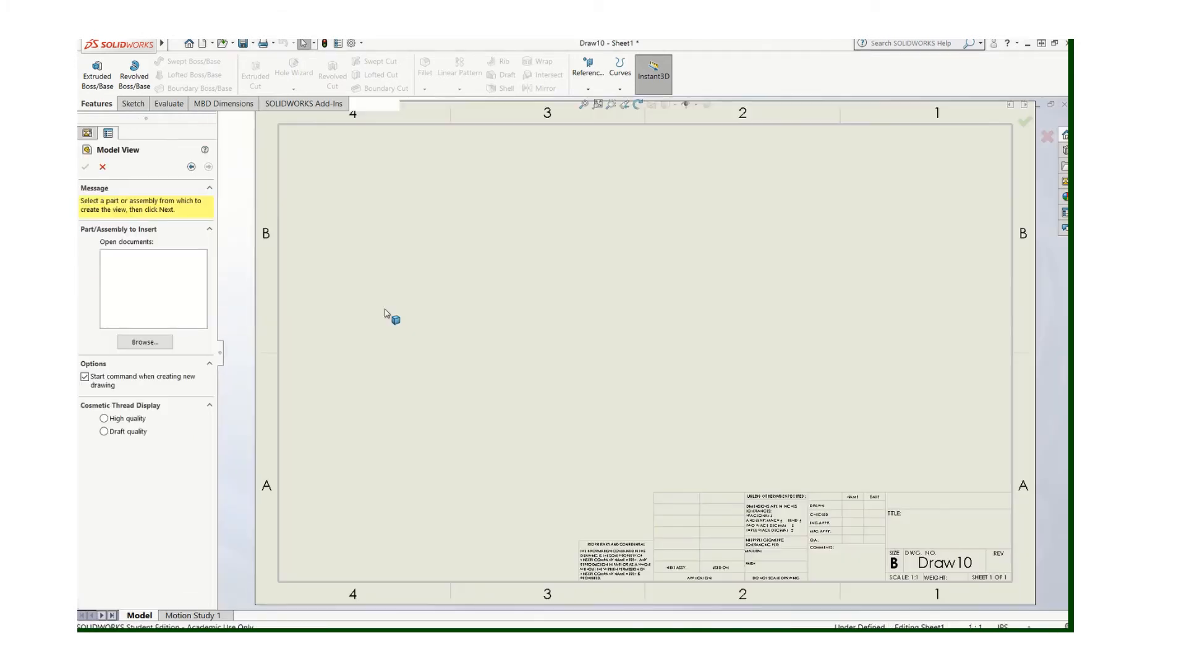
{"action": "left_click", "coordinate": [350, 43]}
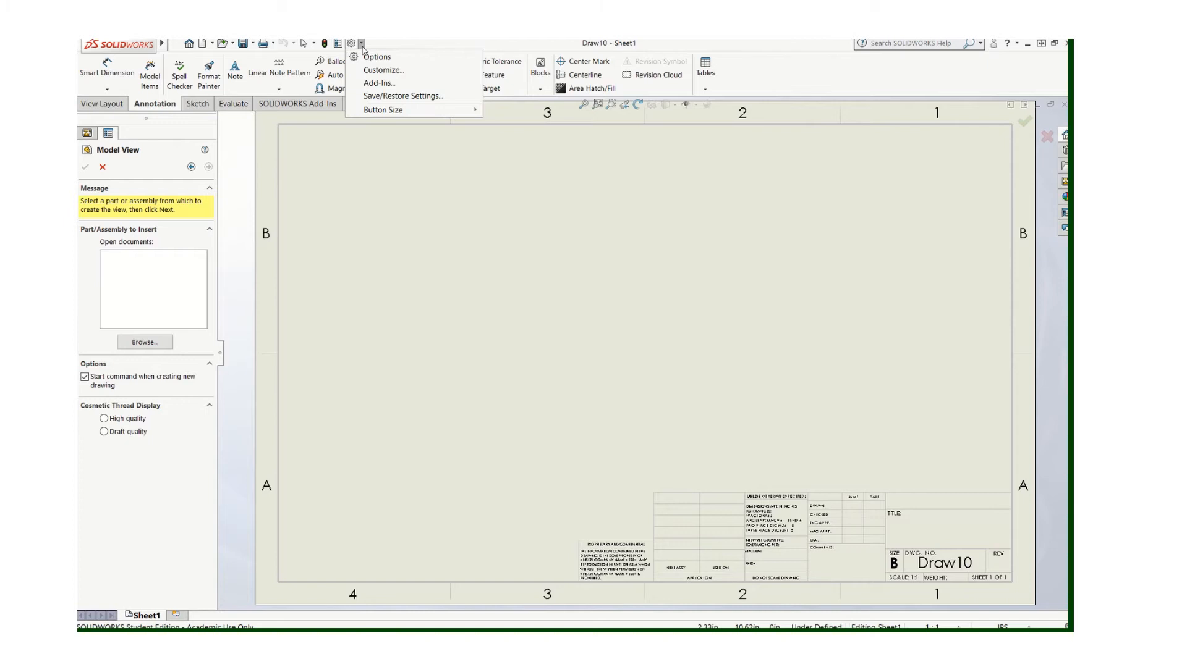
{"action": "left_click", "coordinate": [377, 57]}
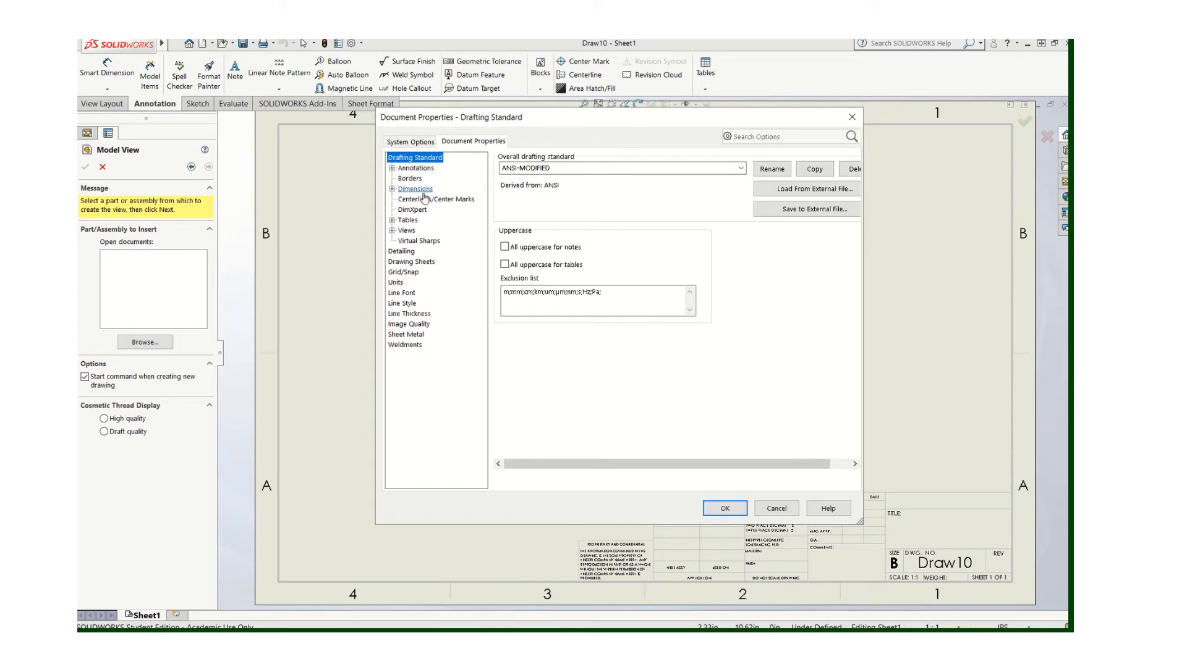
{"action": "left_click", "coordinate": [415, 189]}
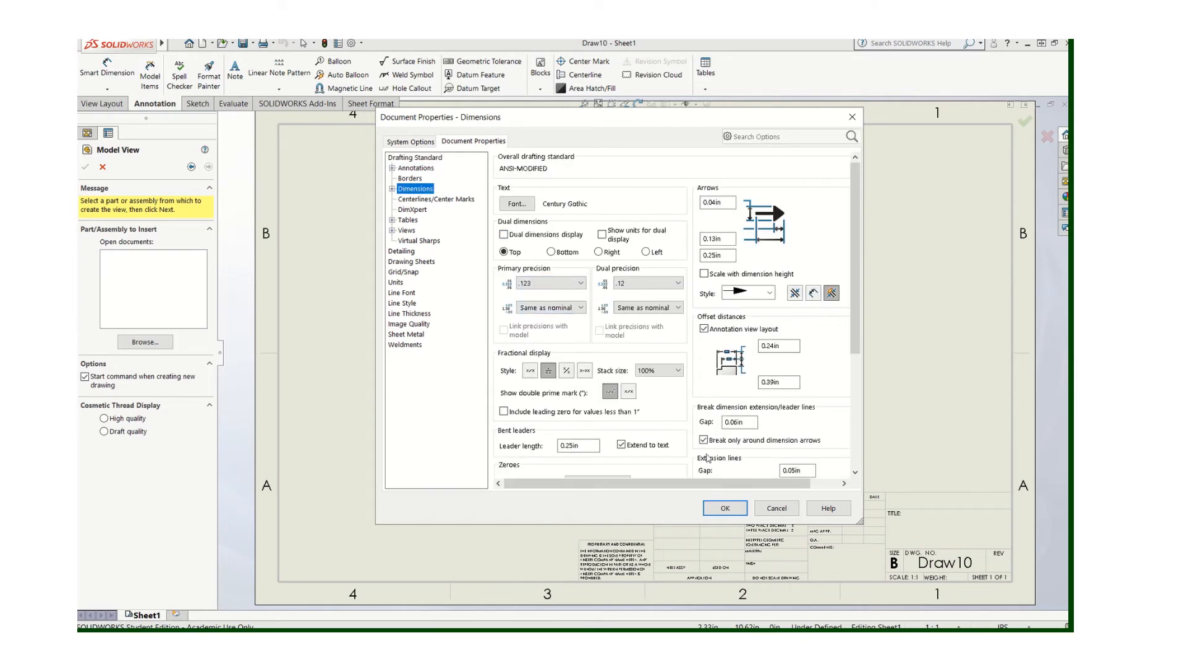
{"action": "left_click", "coordinate": [724, 508]}
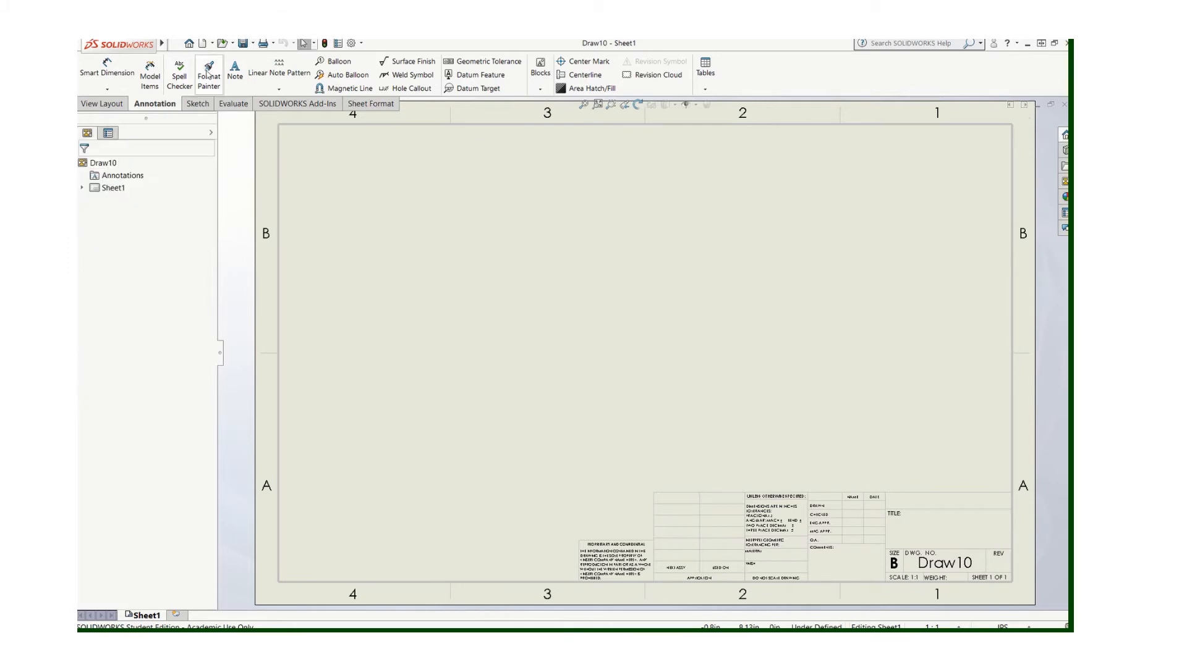
Step: View Draw10's Document Properties, showing the ANSI-MODIFIED drafting standard
{"action": "left_click", "coordinate": [112, 188]}
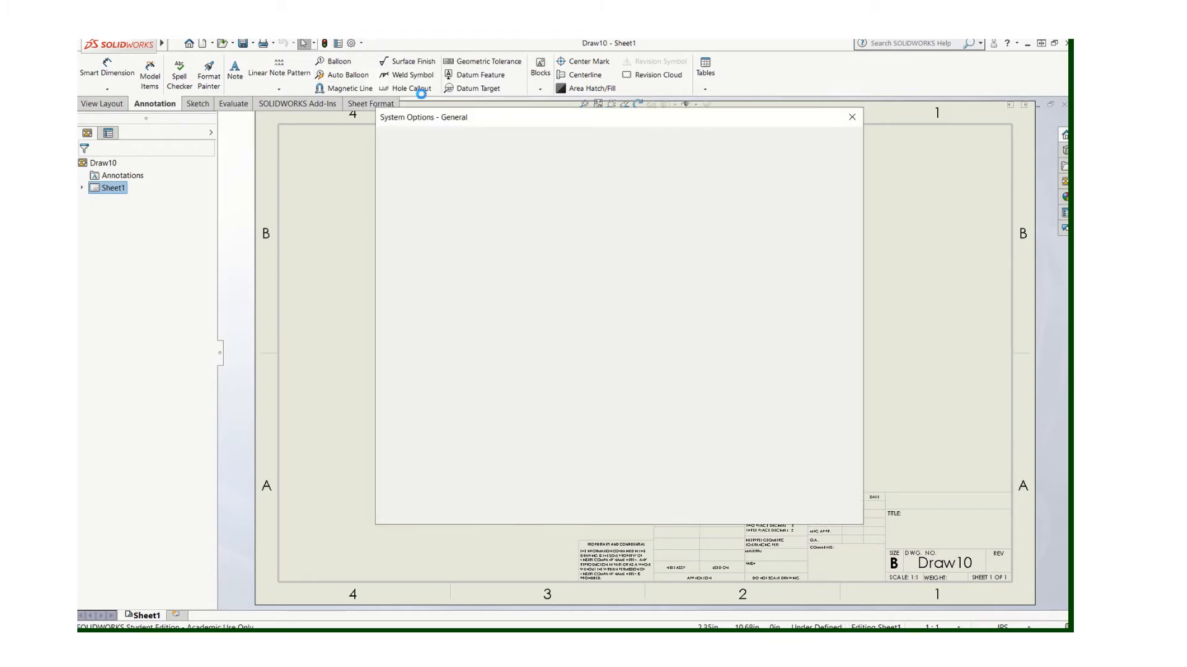
{"action": "left_click", "coordinate": [472, 142]}
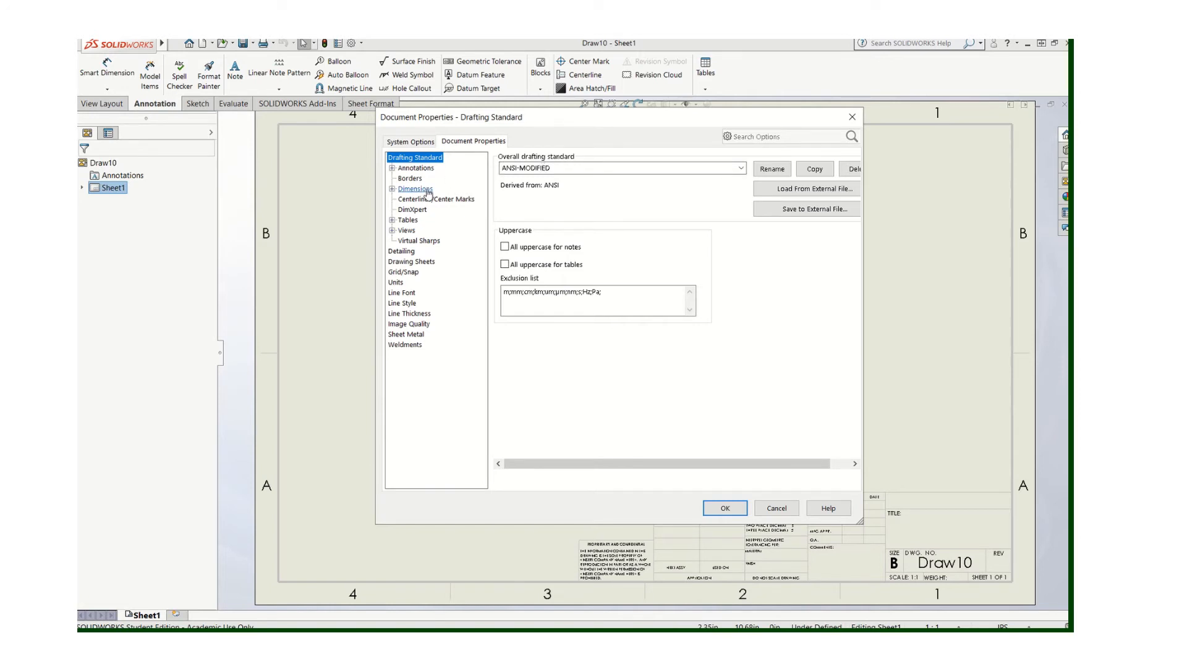
Step: Change Dimensions primary precision from .123 to None and confirm
{"action": "left_click", "coordinate": [415, 188]}
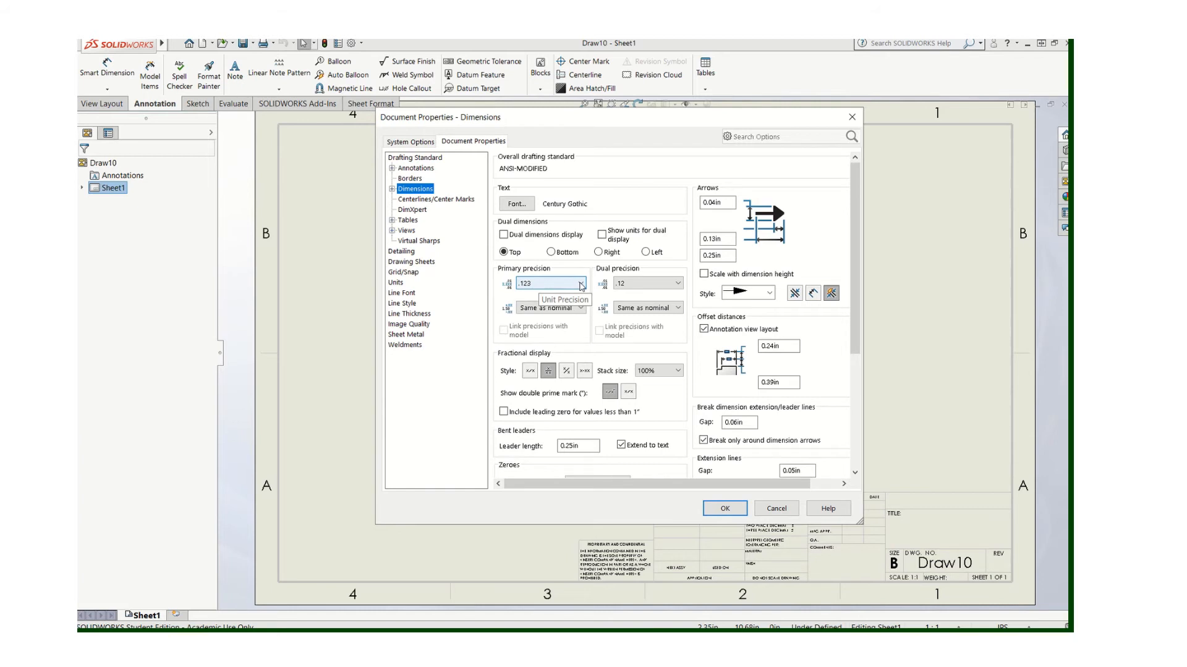
{"action": "mouse_move", "coordinate": [579, 286]}
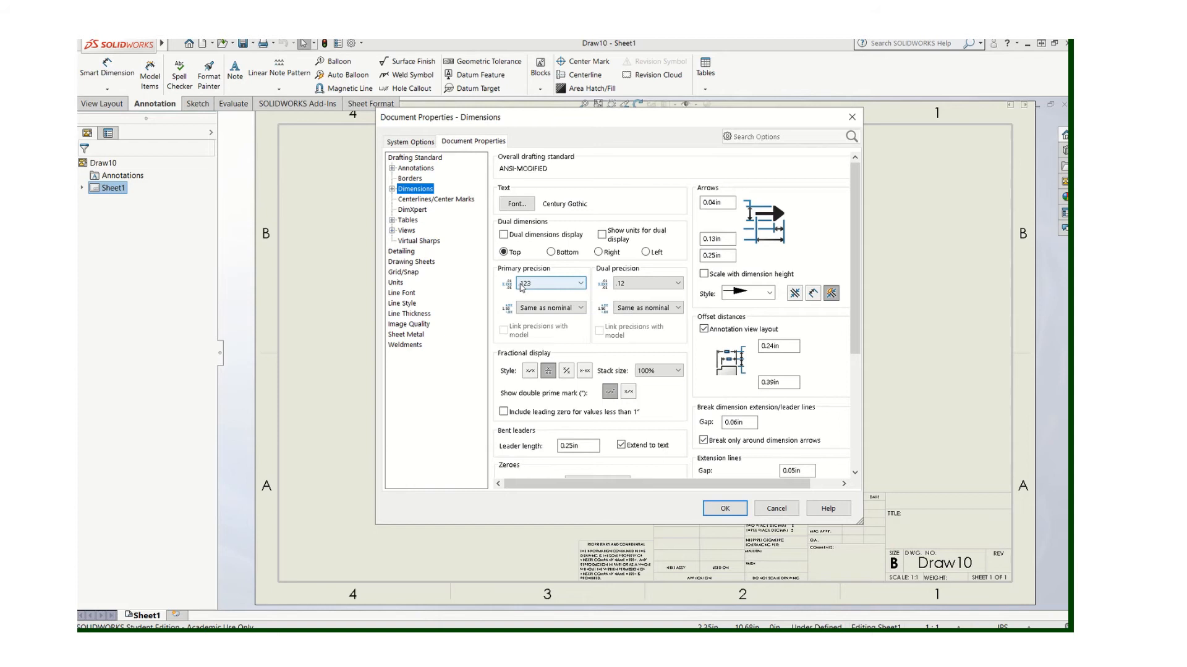
{"action": "mouse_move", "coordinate": [545, 282]}
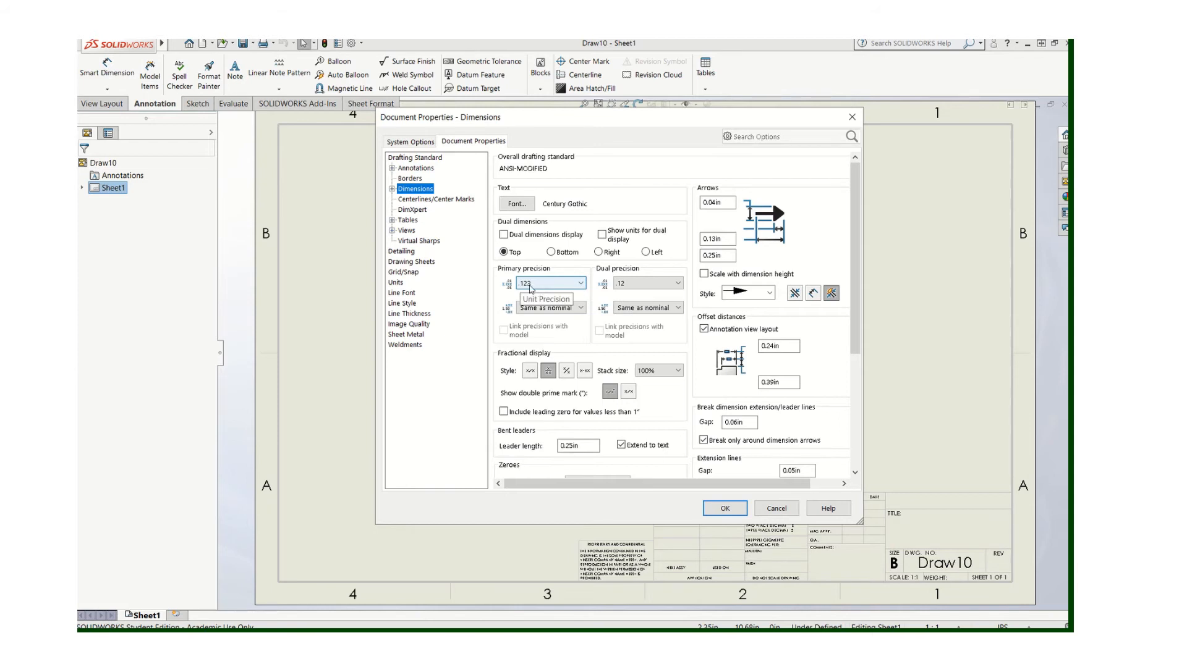
{"action": "mouse_move", "coordinate": [528, 289]}
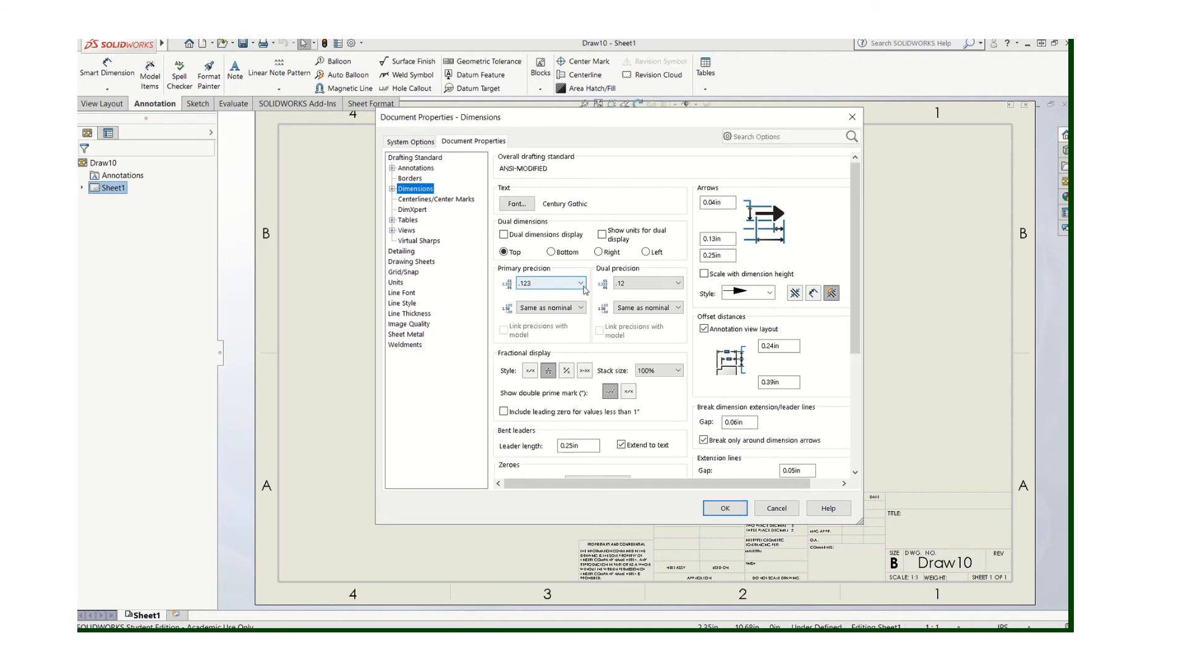
{"action": "left_click", "coordinate": [579, 283]}
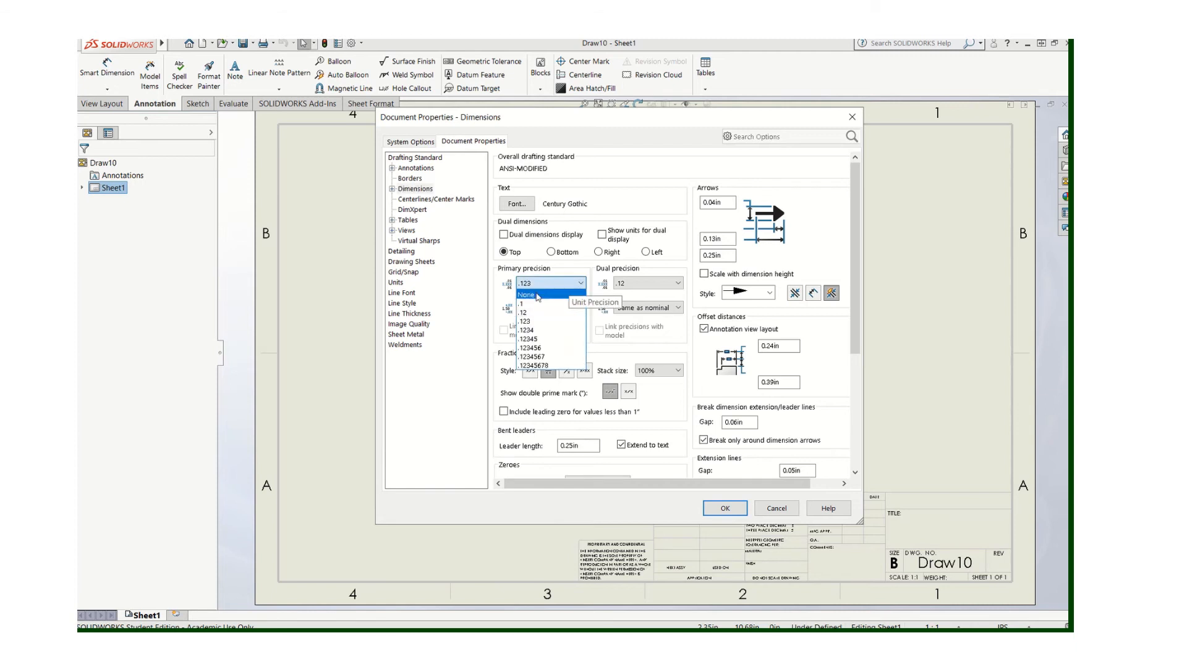
{"action": "left_click", "coordinate": [527, 294]}
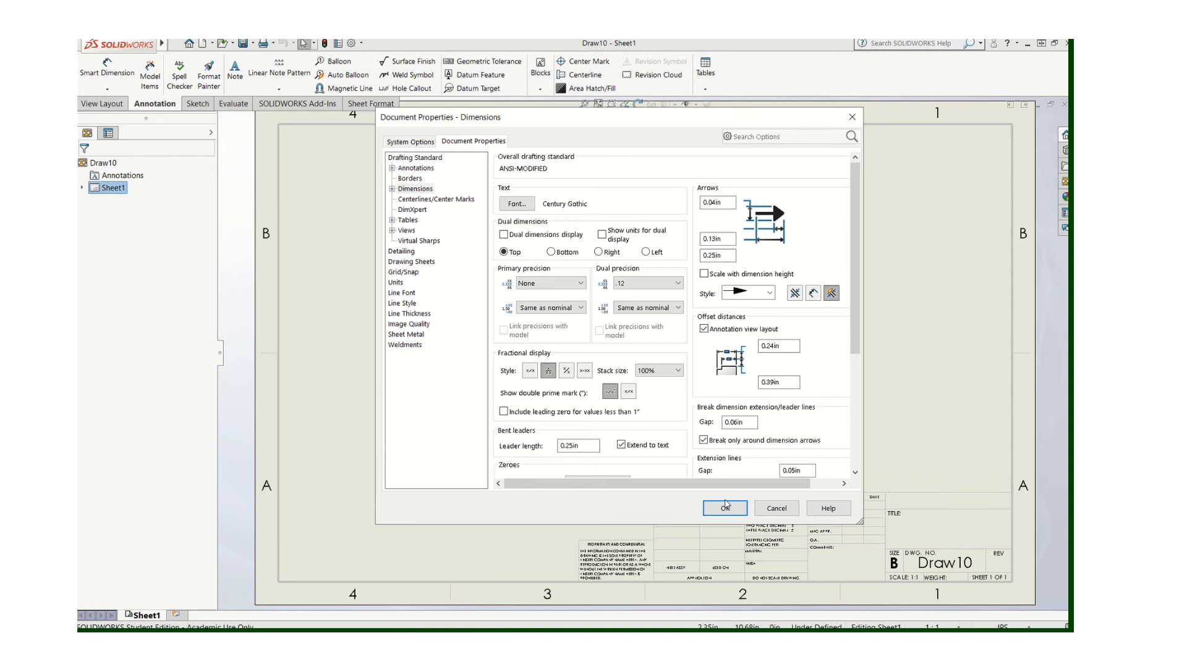
{"action": "left_click", "coordinate": [725, 508]}
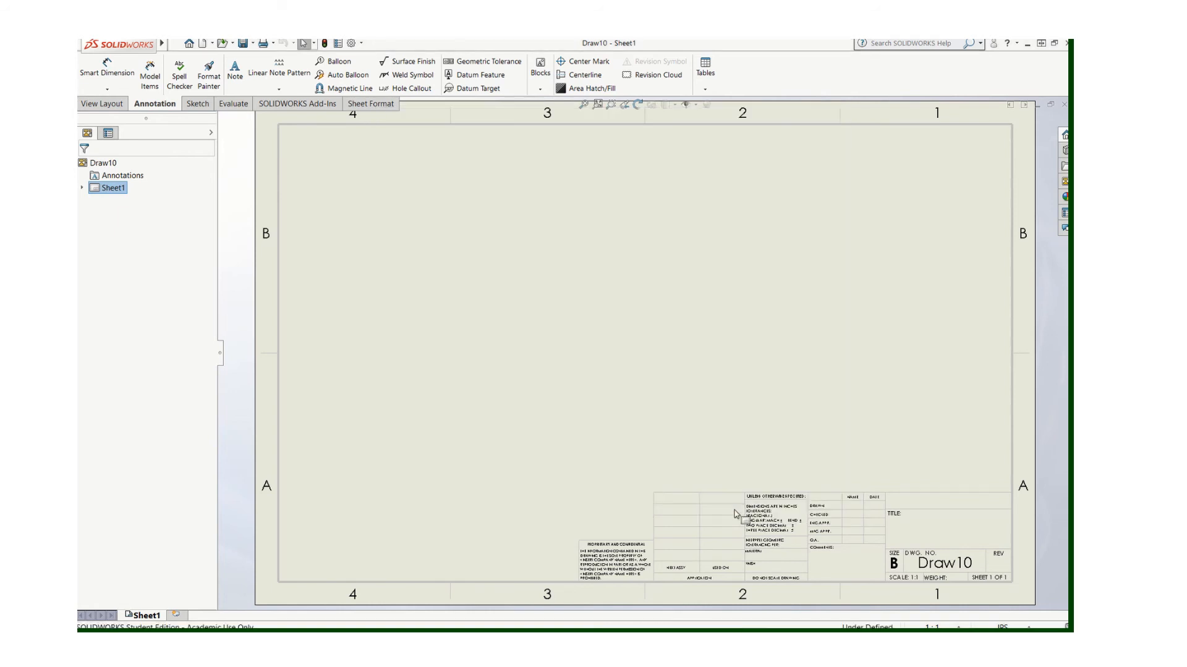
Step: Save Draw10 as MM DWG TEMPLATE with type Drawing Templates (*.drwdot)
{"action": "left_click", "coordinate": [175, 44]}
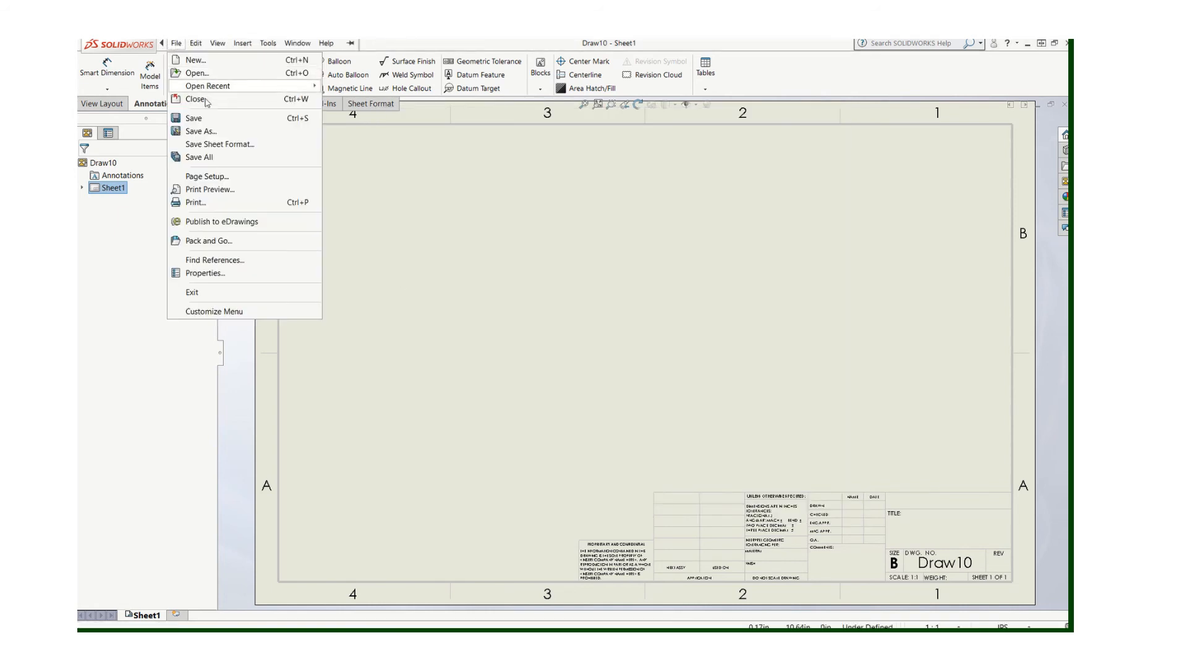
{"action": "left_click", "coordinate": [200, 131]}
{"action": "type", "text": "MM DWG TEMPLATE"}
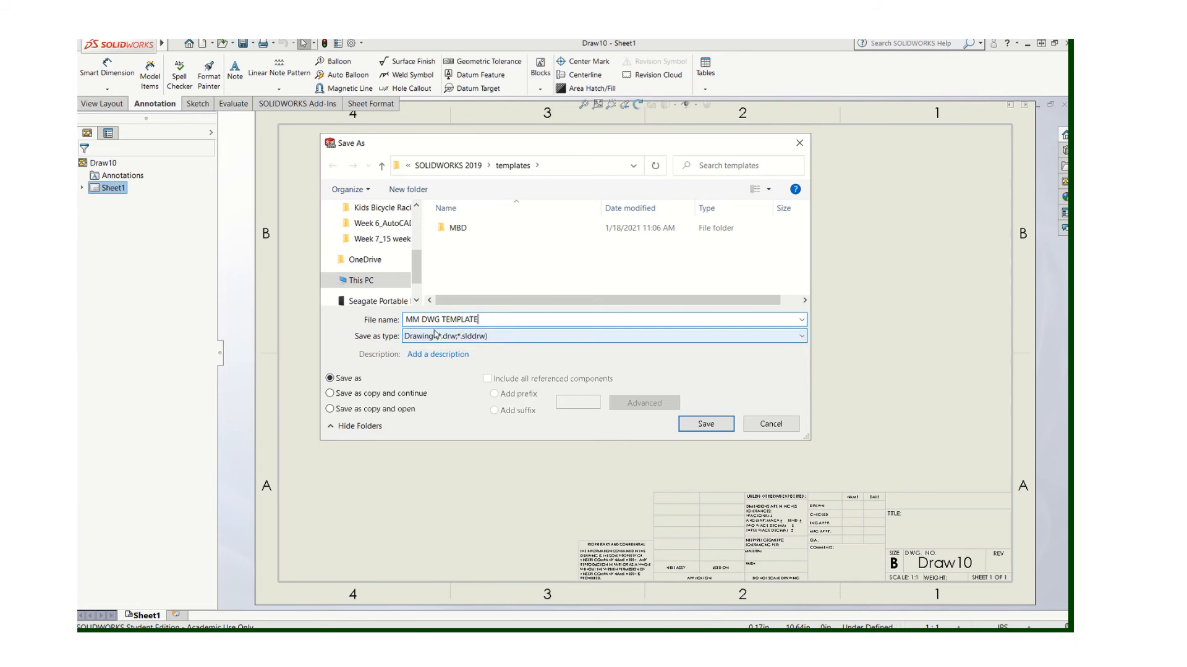
{"action": "left_click", "coordinate": [601, 335]}
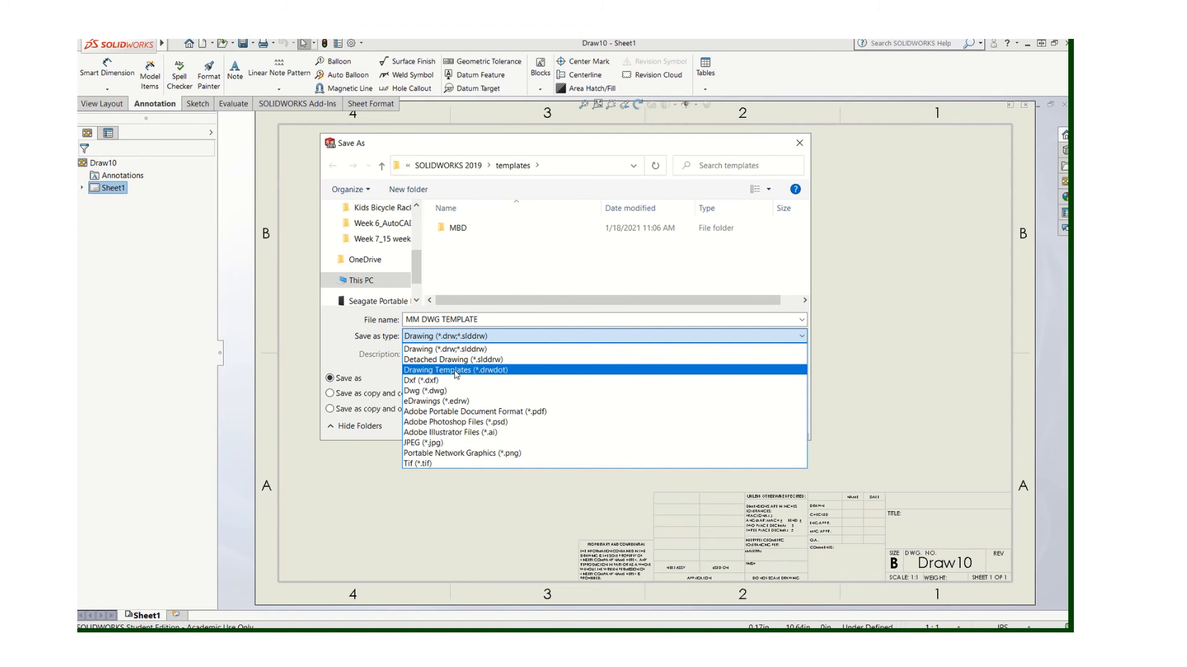
{"action": "left_click", "coordinate": [454, 370]}
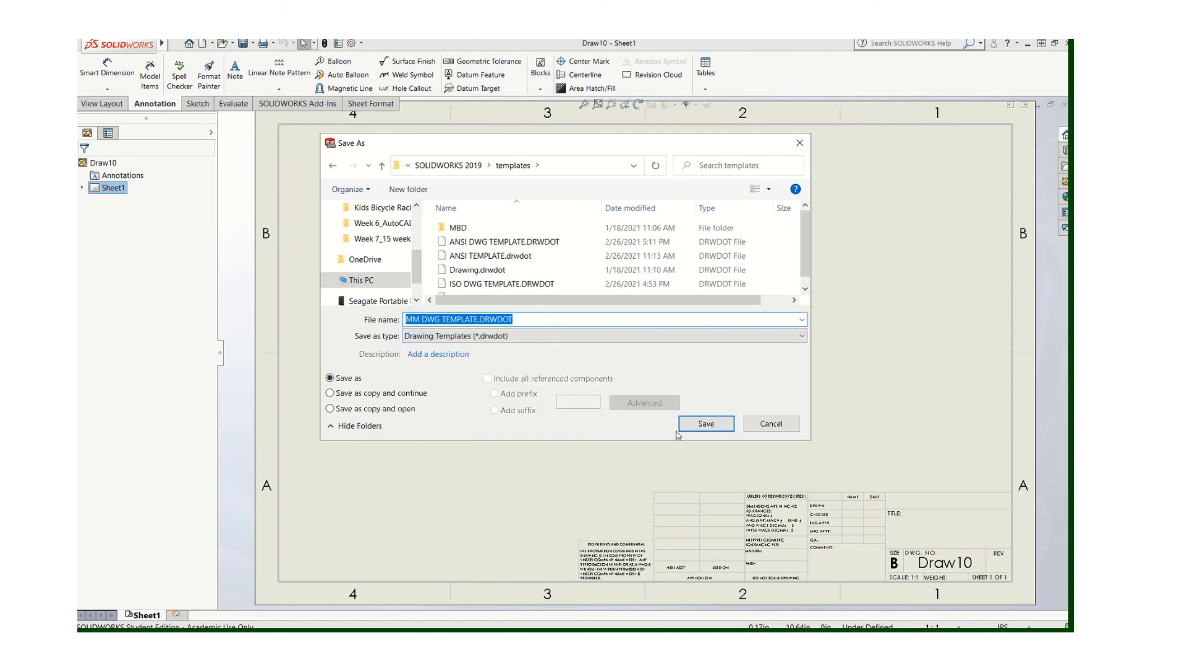
{"action": "left_click", "coordinate": [703, 424]}
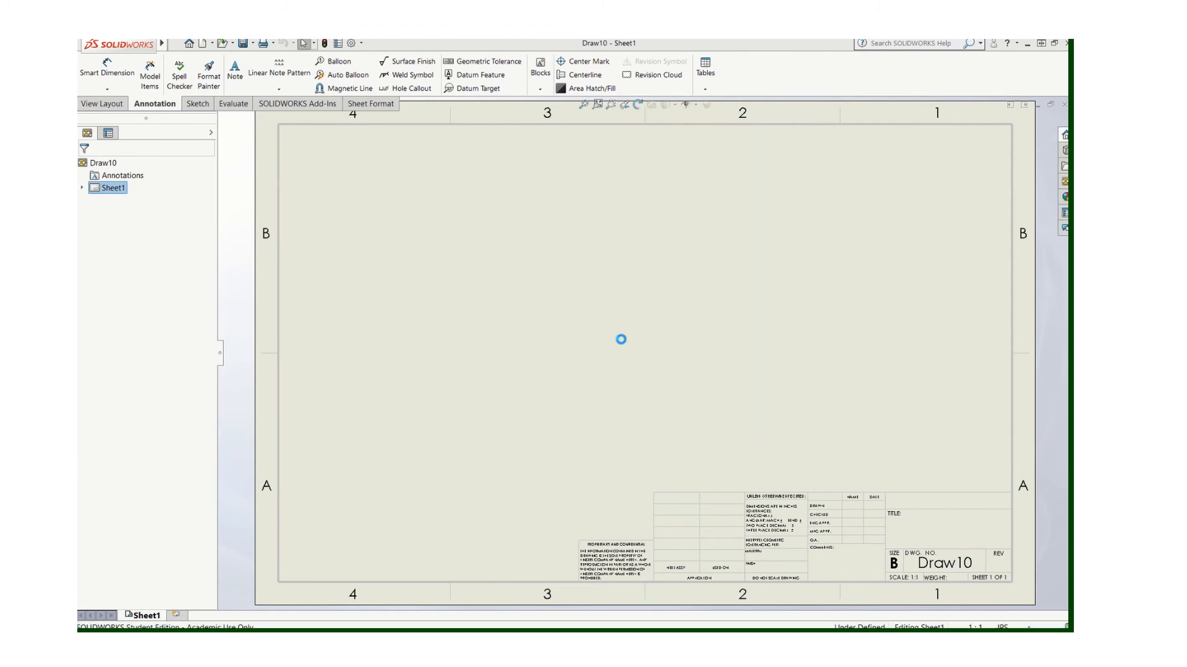
Step: Close Draw10, then select MM DWG TEMPLATE in the Advanced New Document templates
{"action": "left_click", "coordinate": [175, 43]}
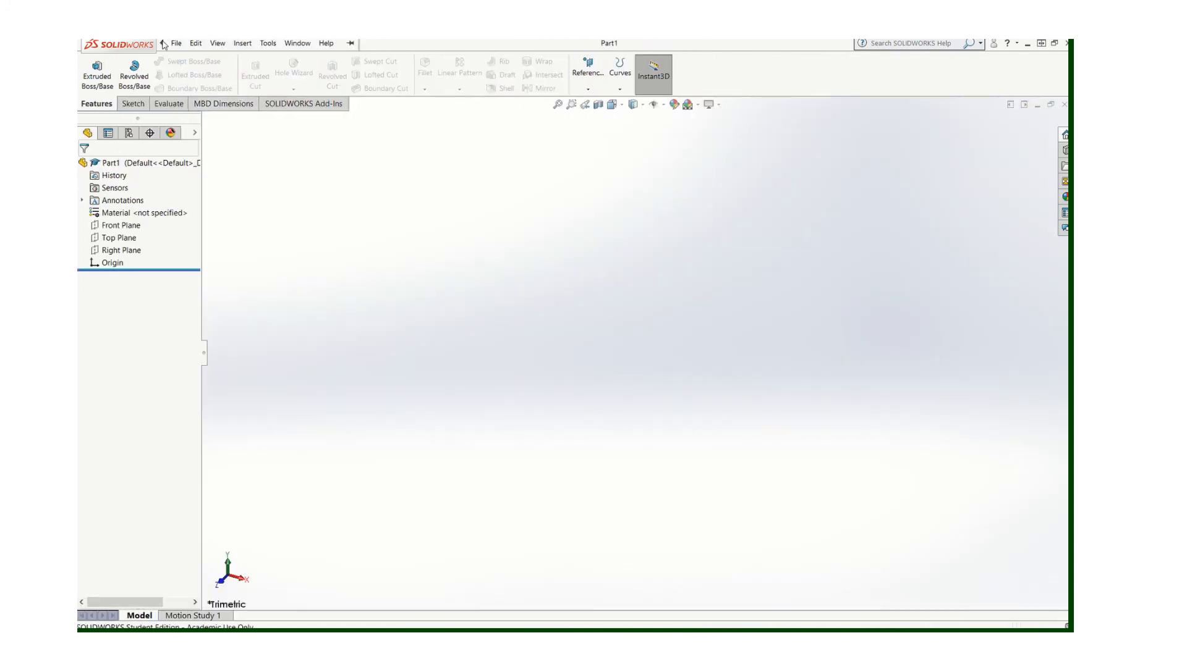
{"action": "left_click", "coordinate": [176, 44]}
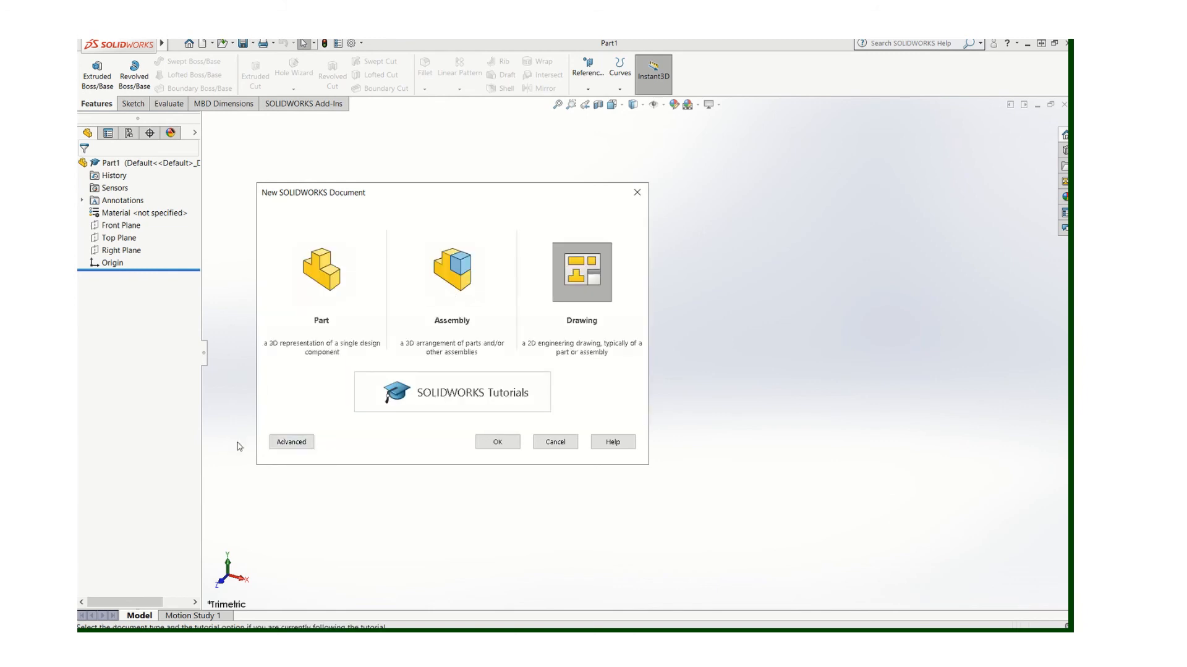
{"action": "left_click", "coordinate": [290, 441]}
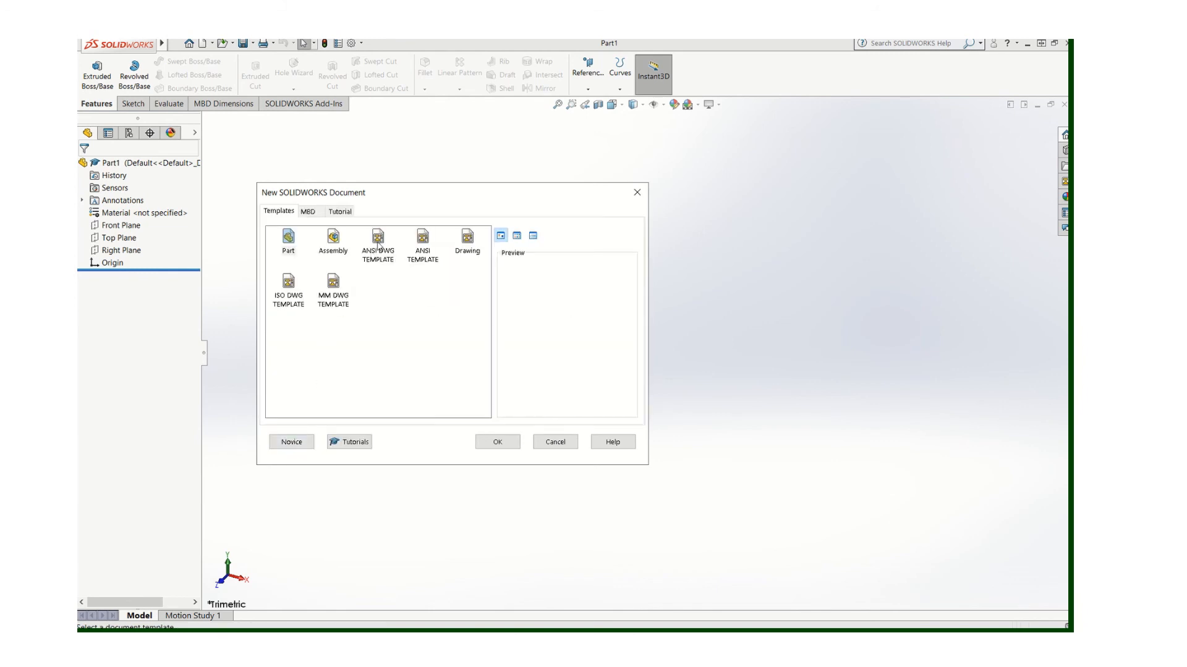
{"action": "left_click", "coordinate": [331, 293]}
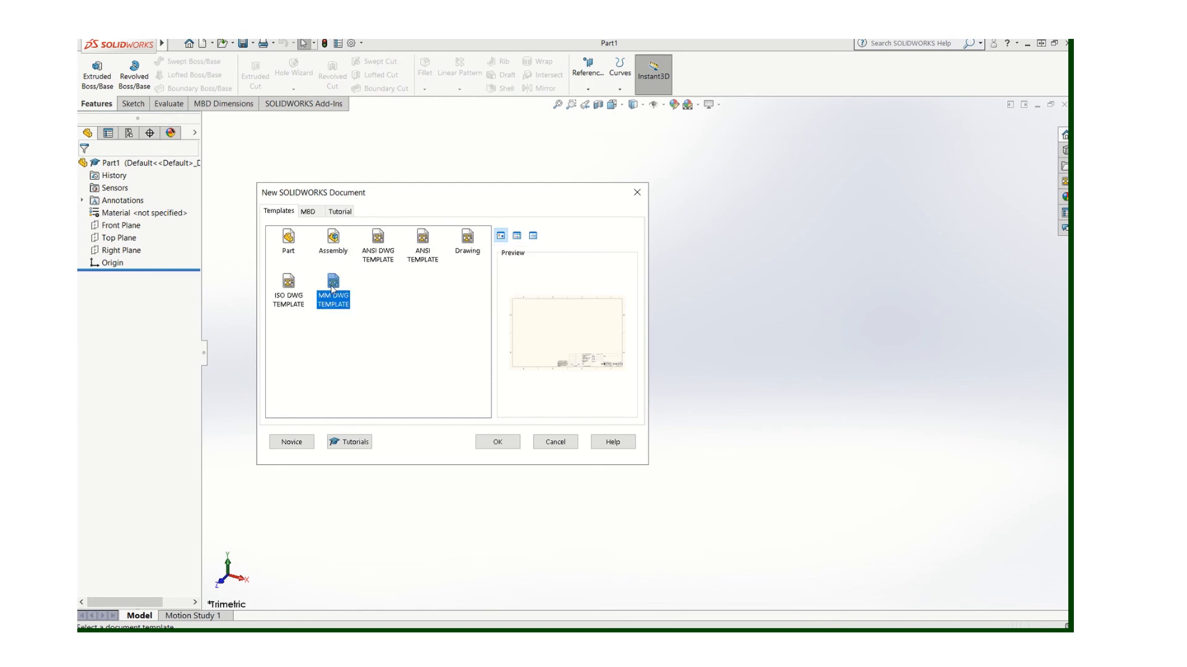
{"action": "mouse_move", "coordinate": [331, 290]}
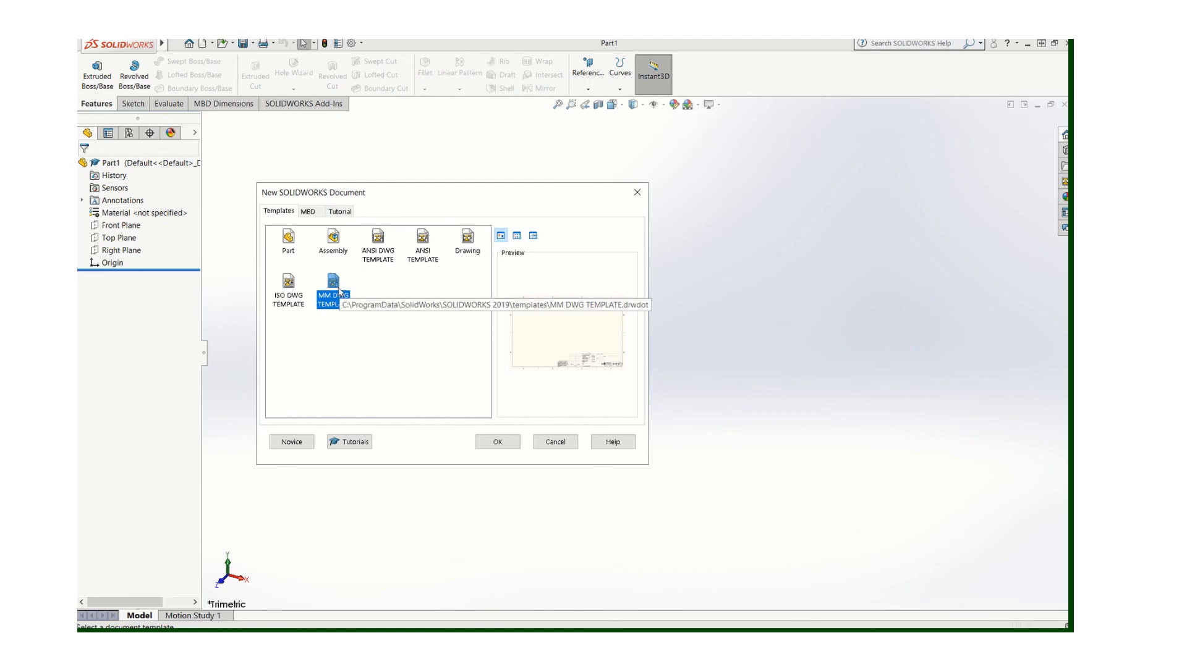
{"action": "mouse_move", "coordinate": [337, 292]}
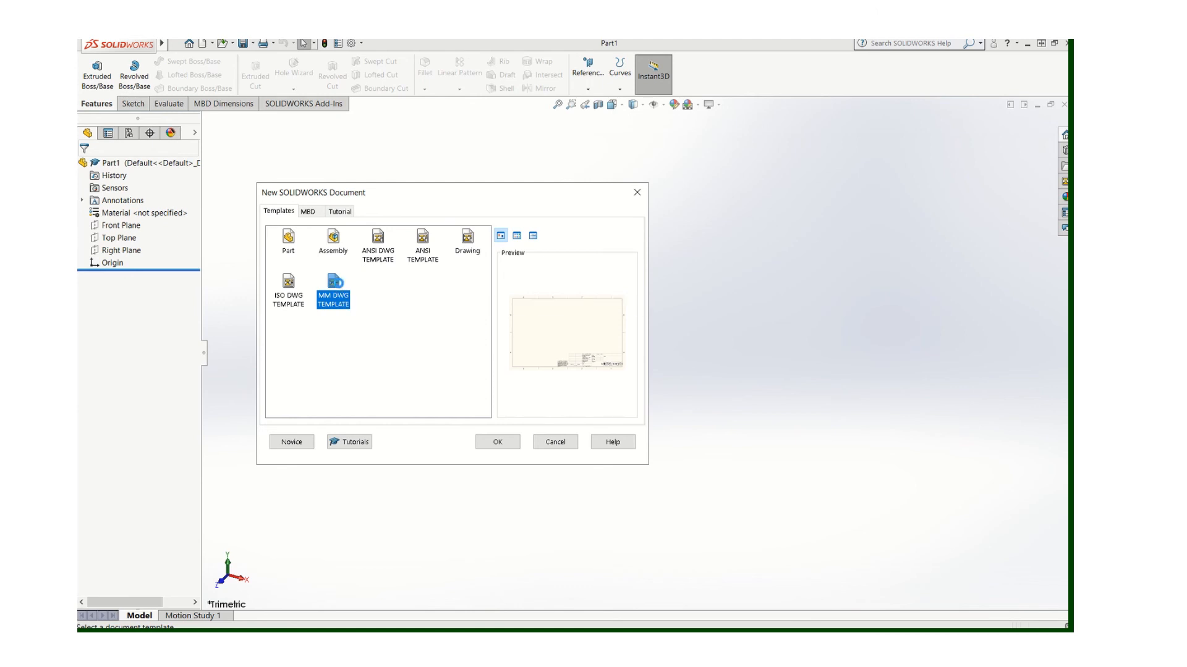
Step: Create Draw11 from MM DWG TEMPLATE and verify ANSI-MODIFIED standard with no-decimal dimension precision
{"action": "left_click", "coordinate": [497, 442]}
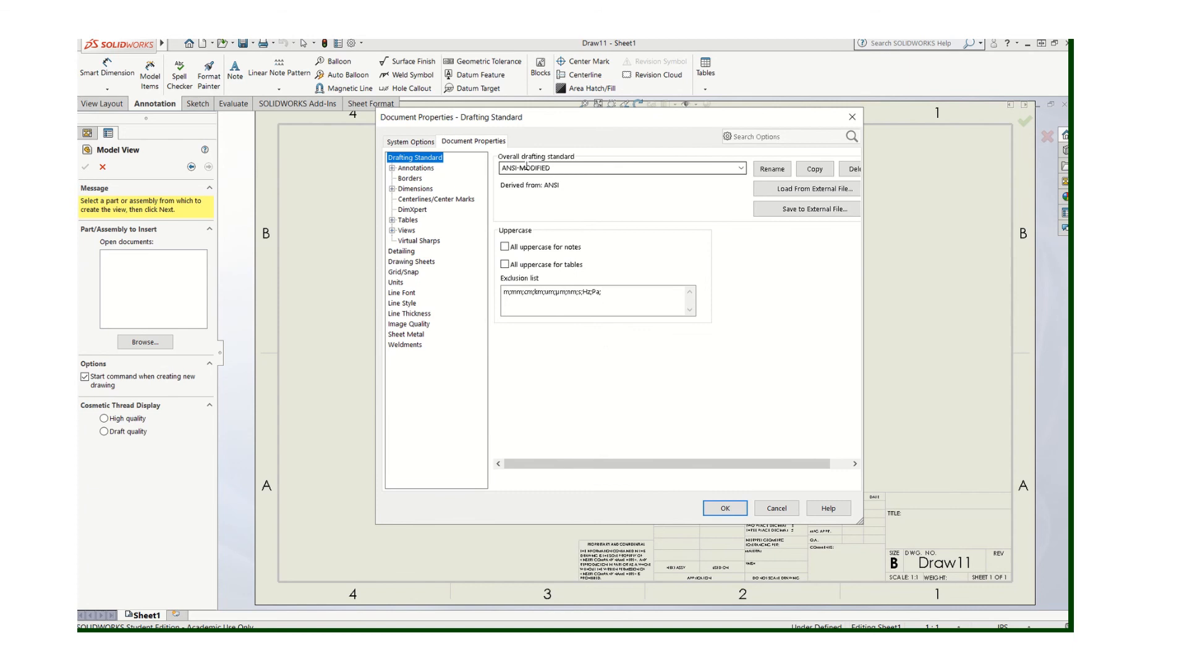
{"action": "left_click", "coordinate": [414, 188]}
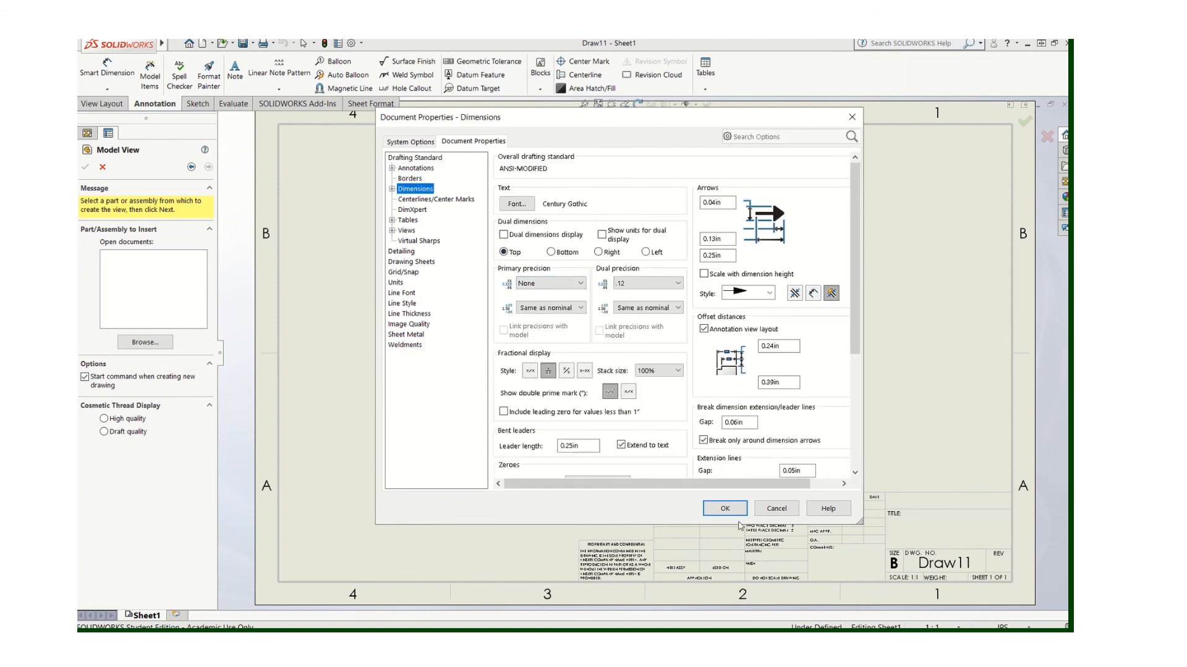
{"action": "left_click", "coordinate": [724, 508]}
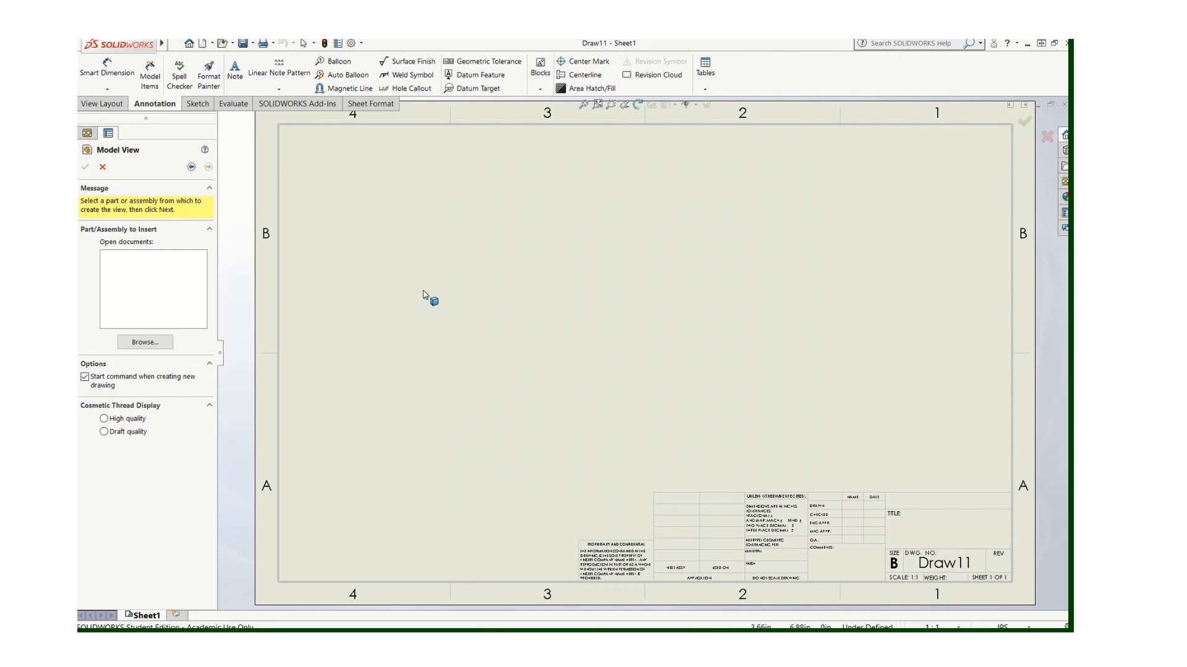
{"action": "mouse_move", "coordinate": [370, 104]}
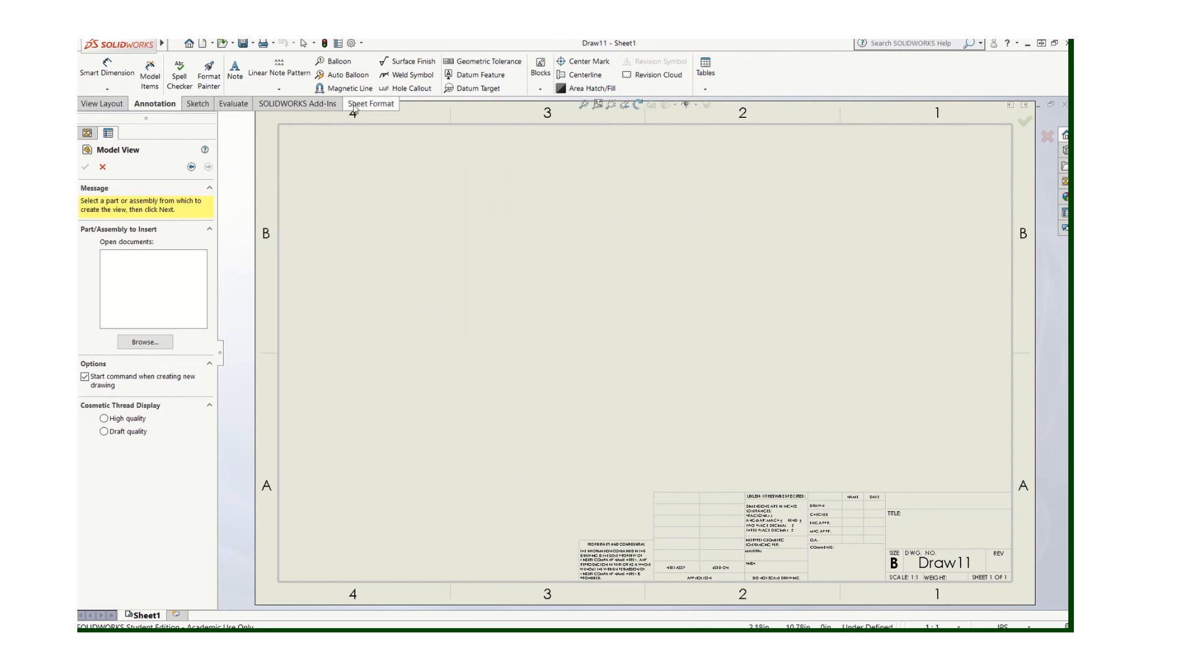